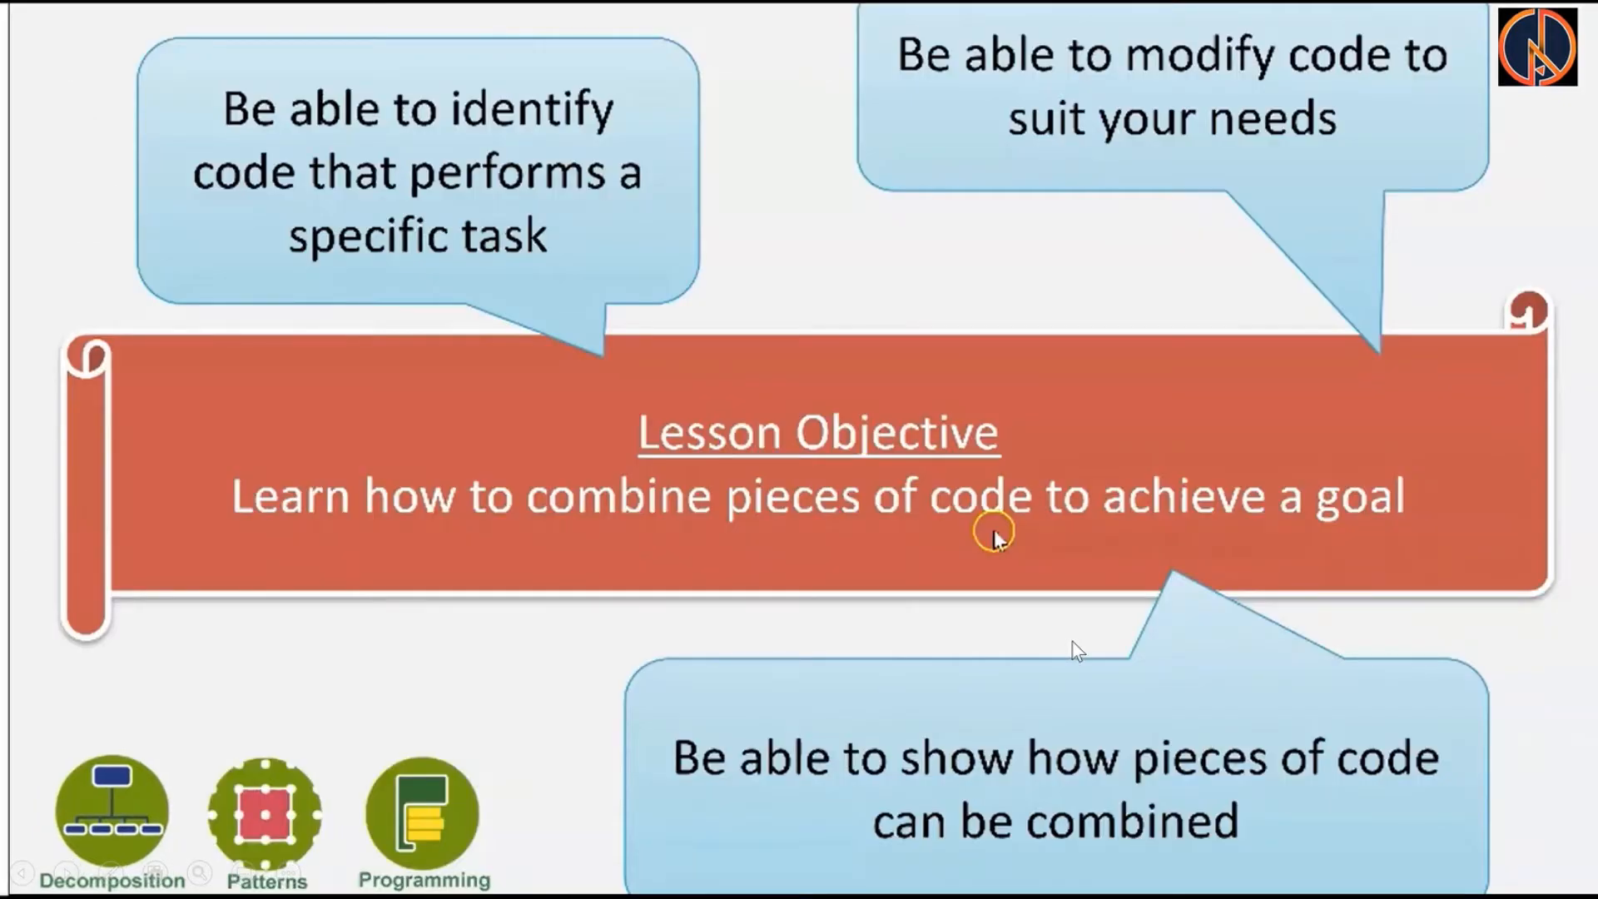
mouse_move(530, 316)
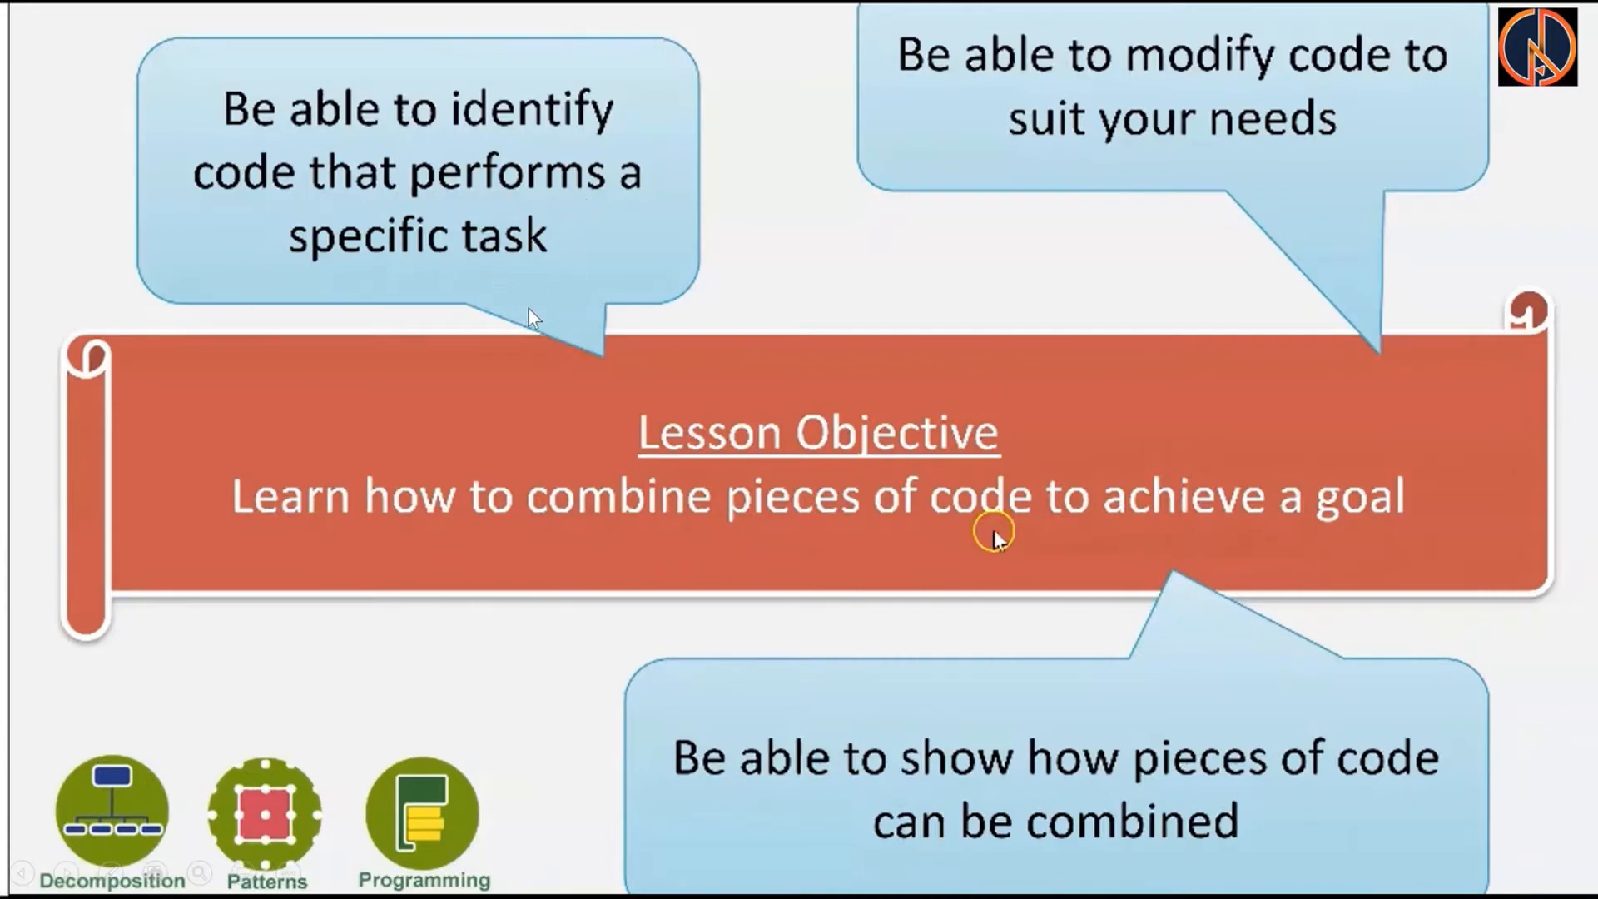
mouse_move(1295, 223)
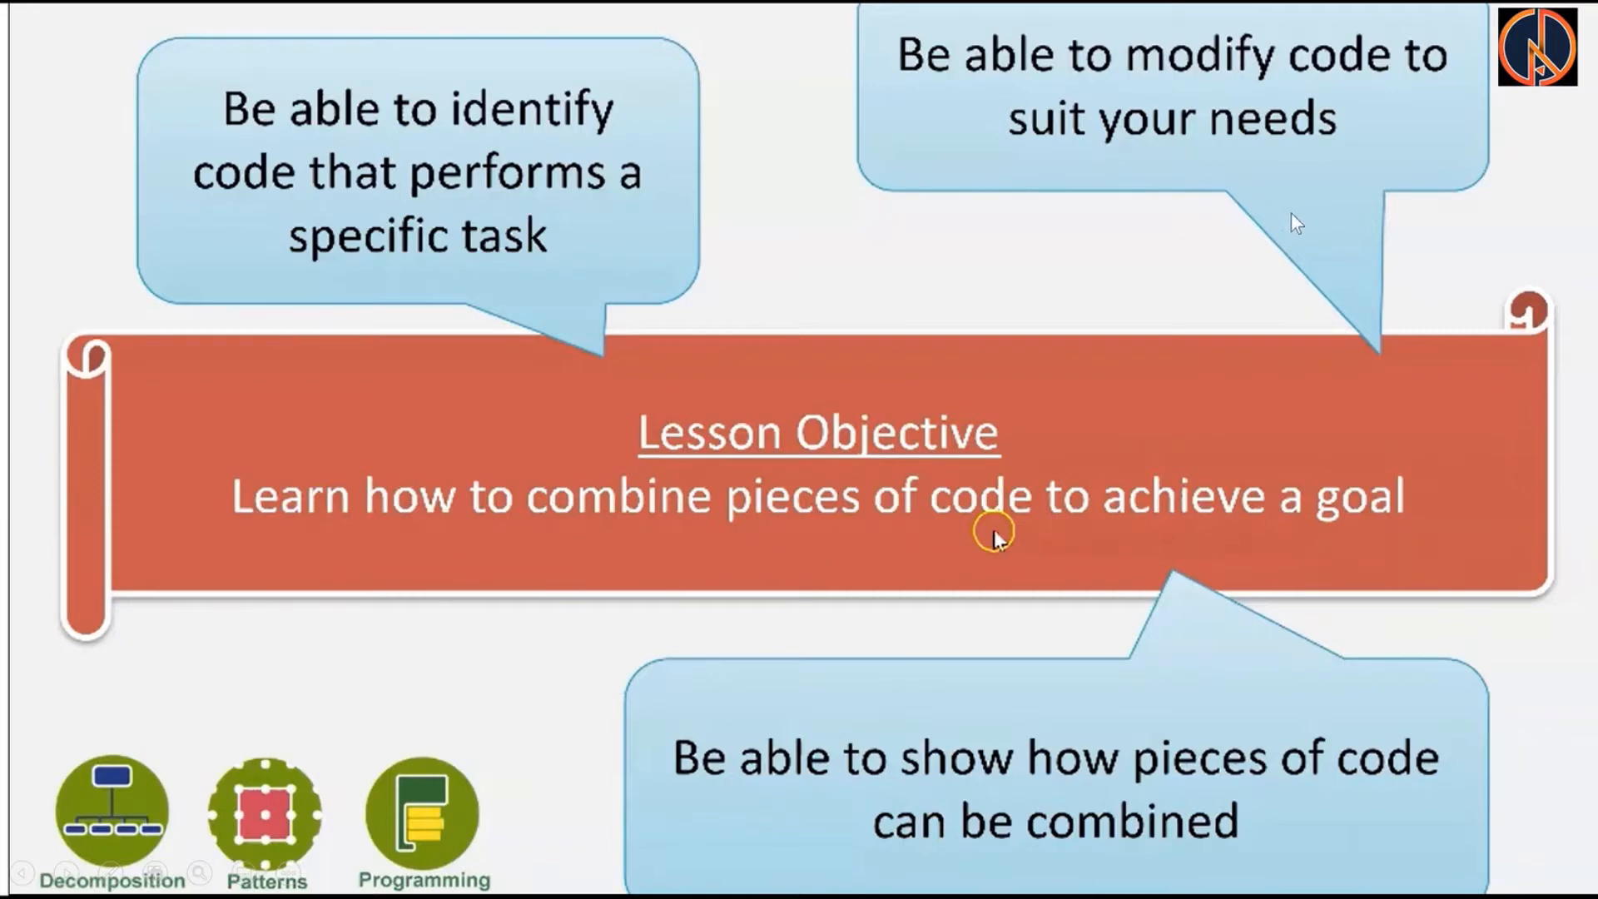
mouse_move(1159, 337)
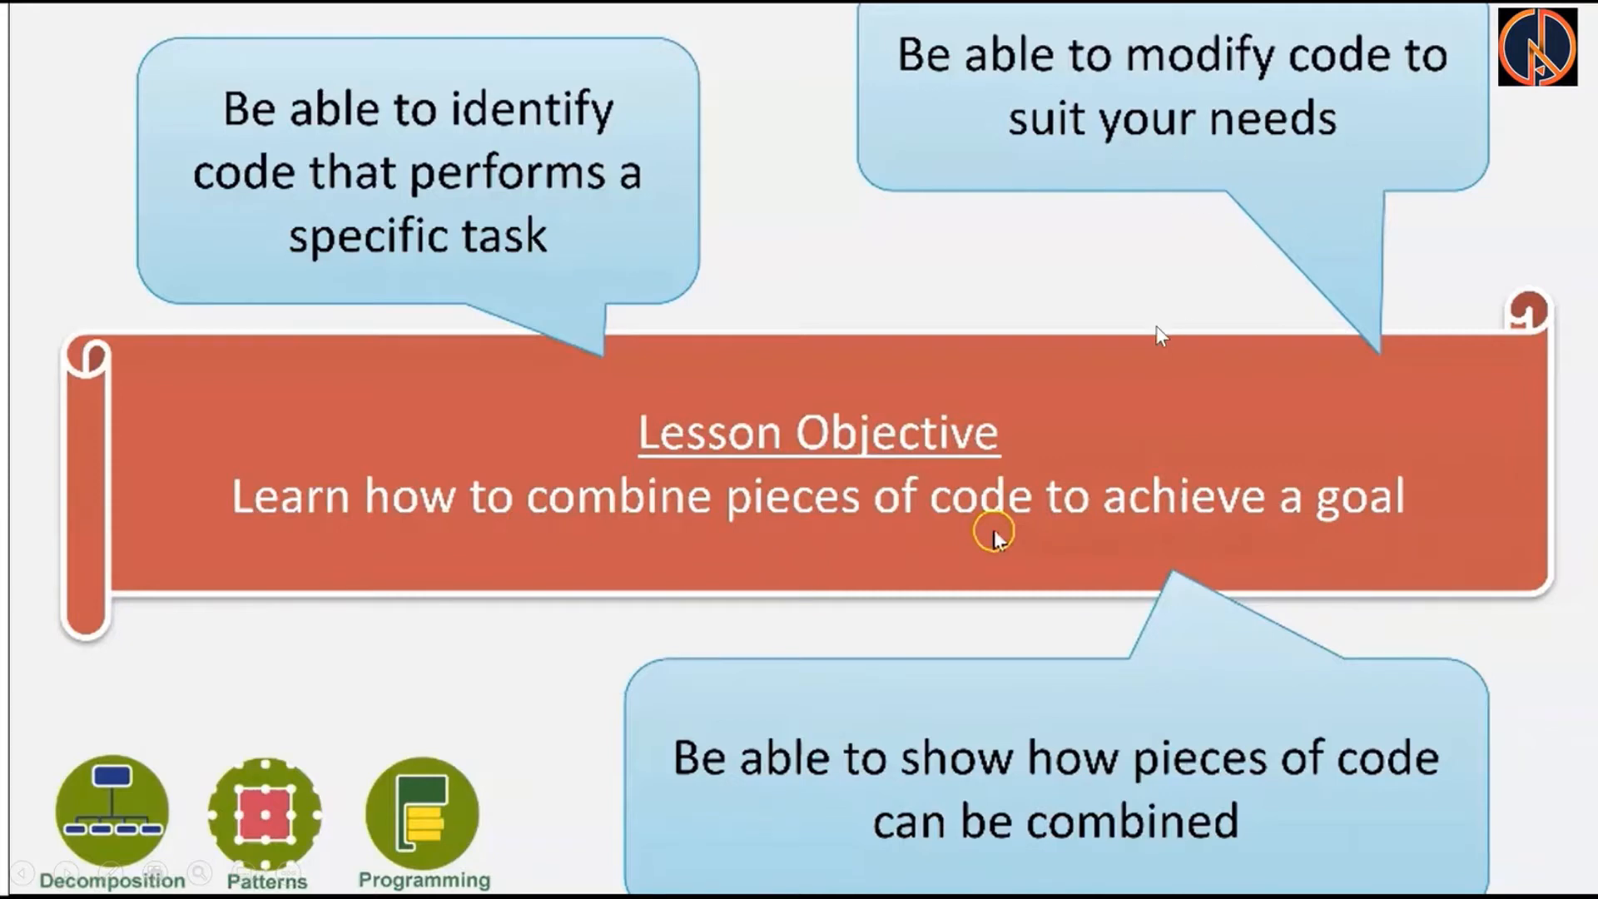
mouse_move(891, 753)
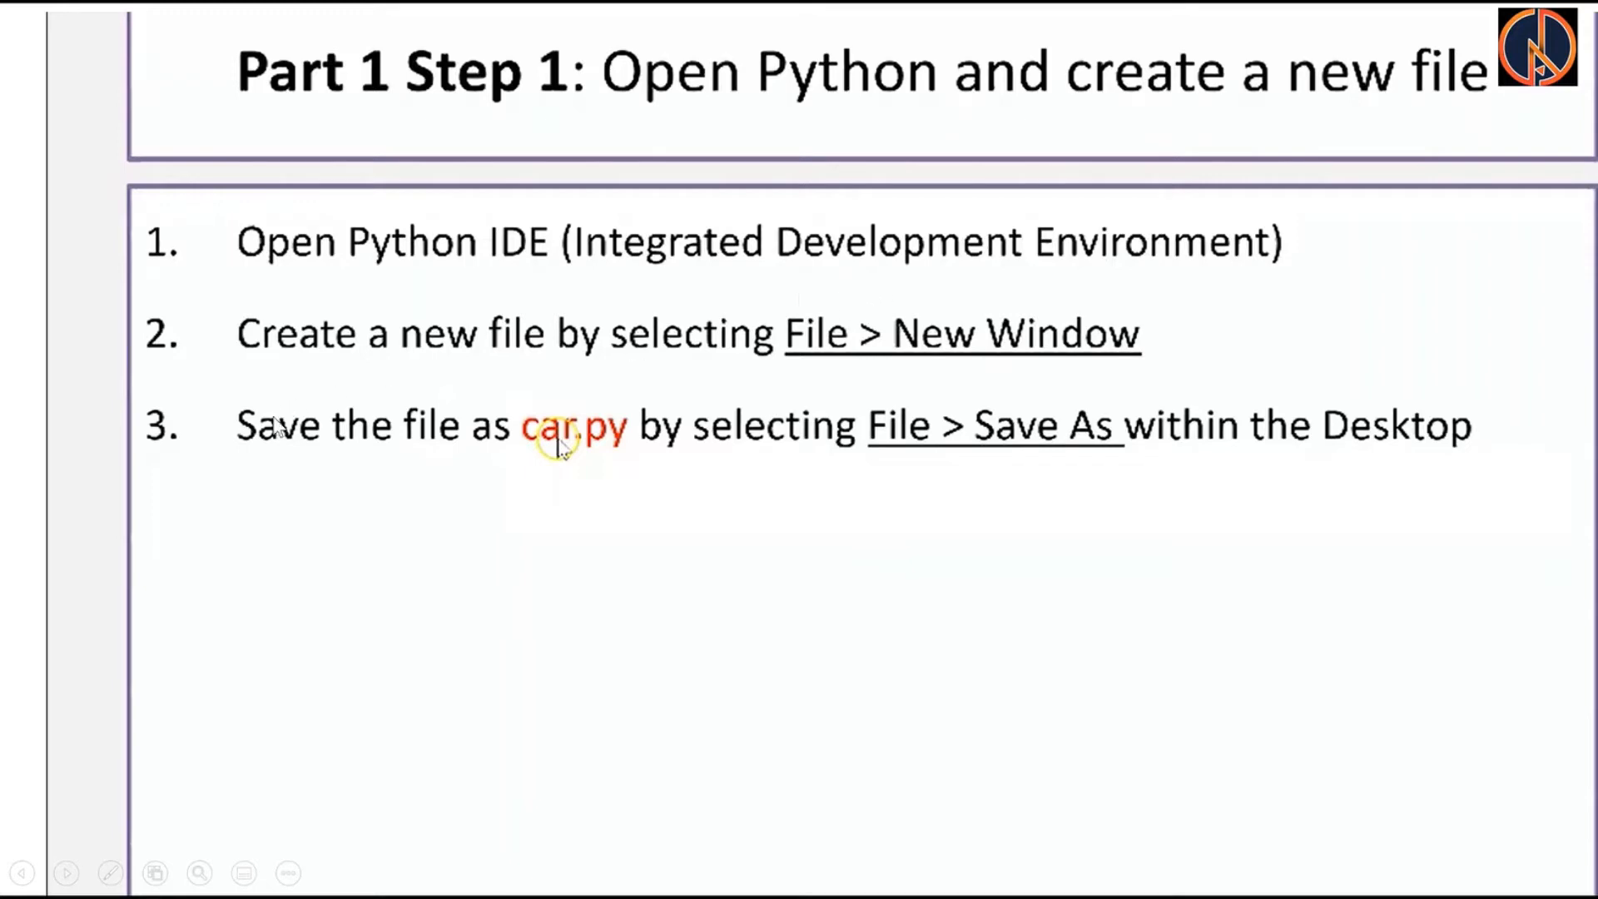
mouse_move(795, 532)
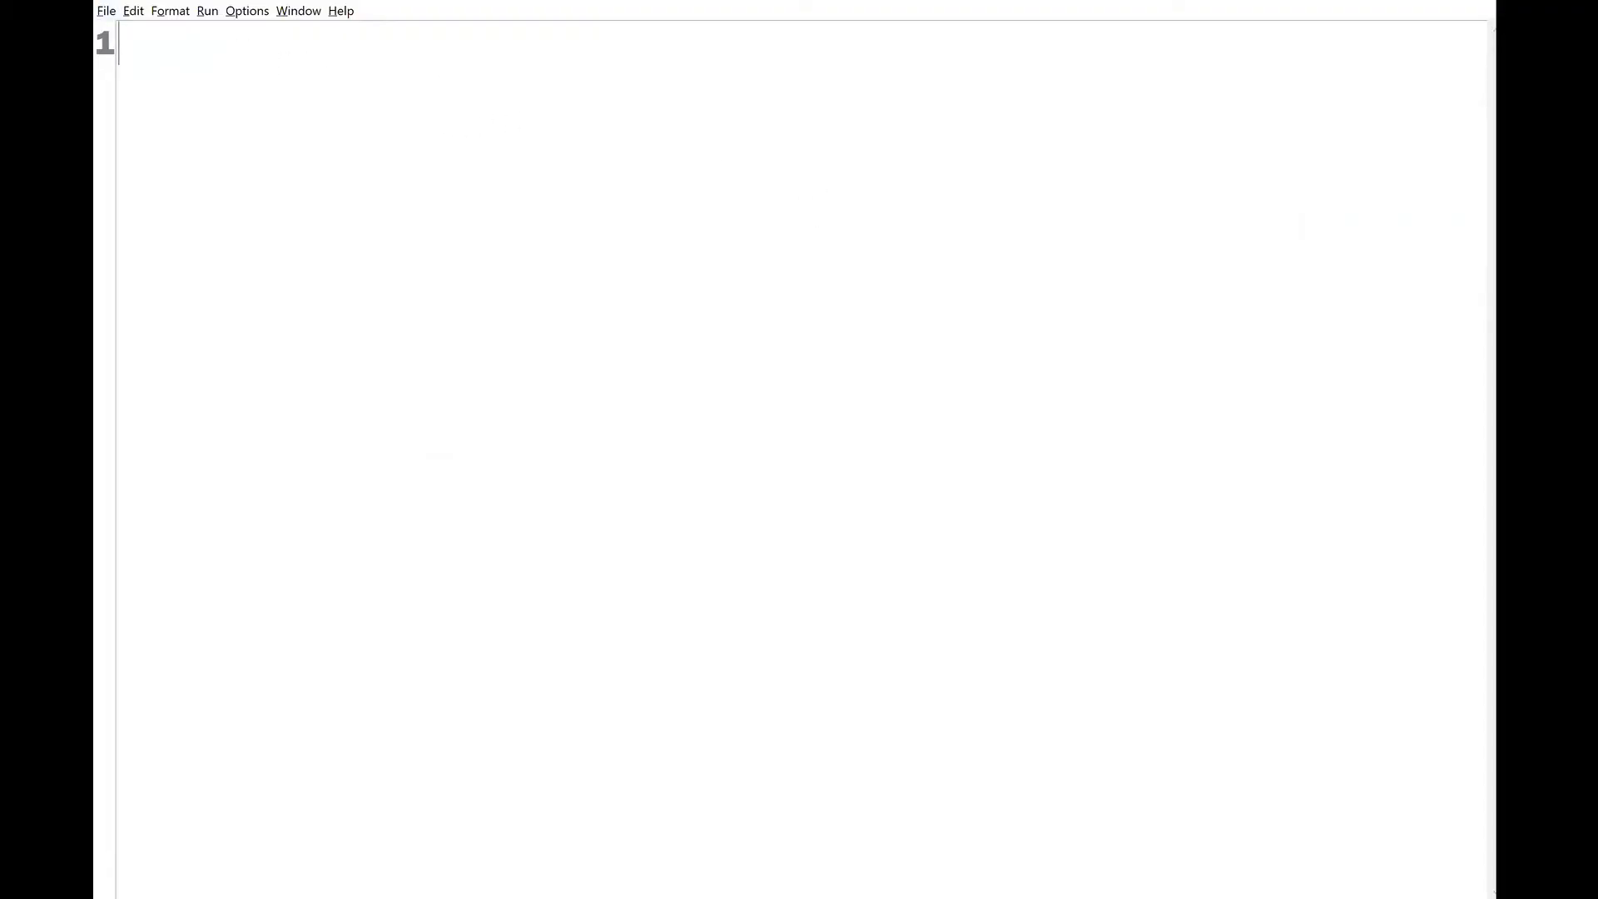
- Write 'import turtle' as the first line of the new car.py file
type("import turtle")
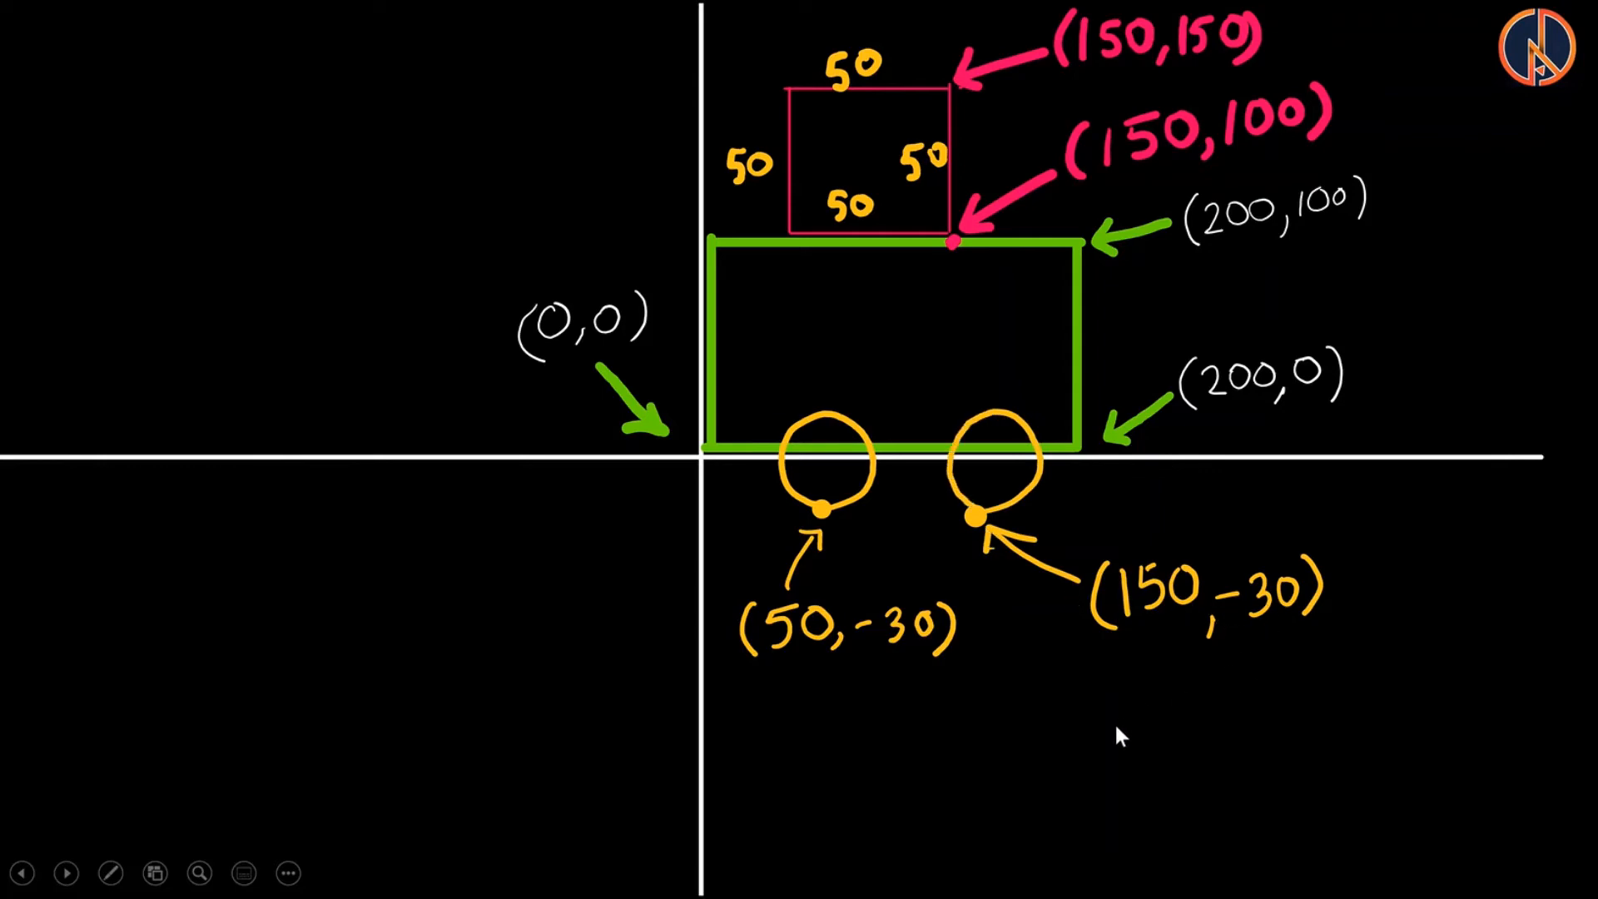
mouse_move(1136, 626)
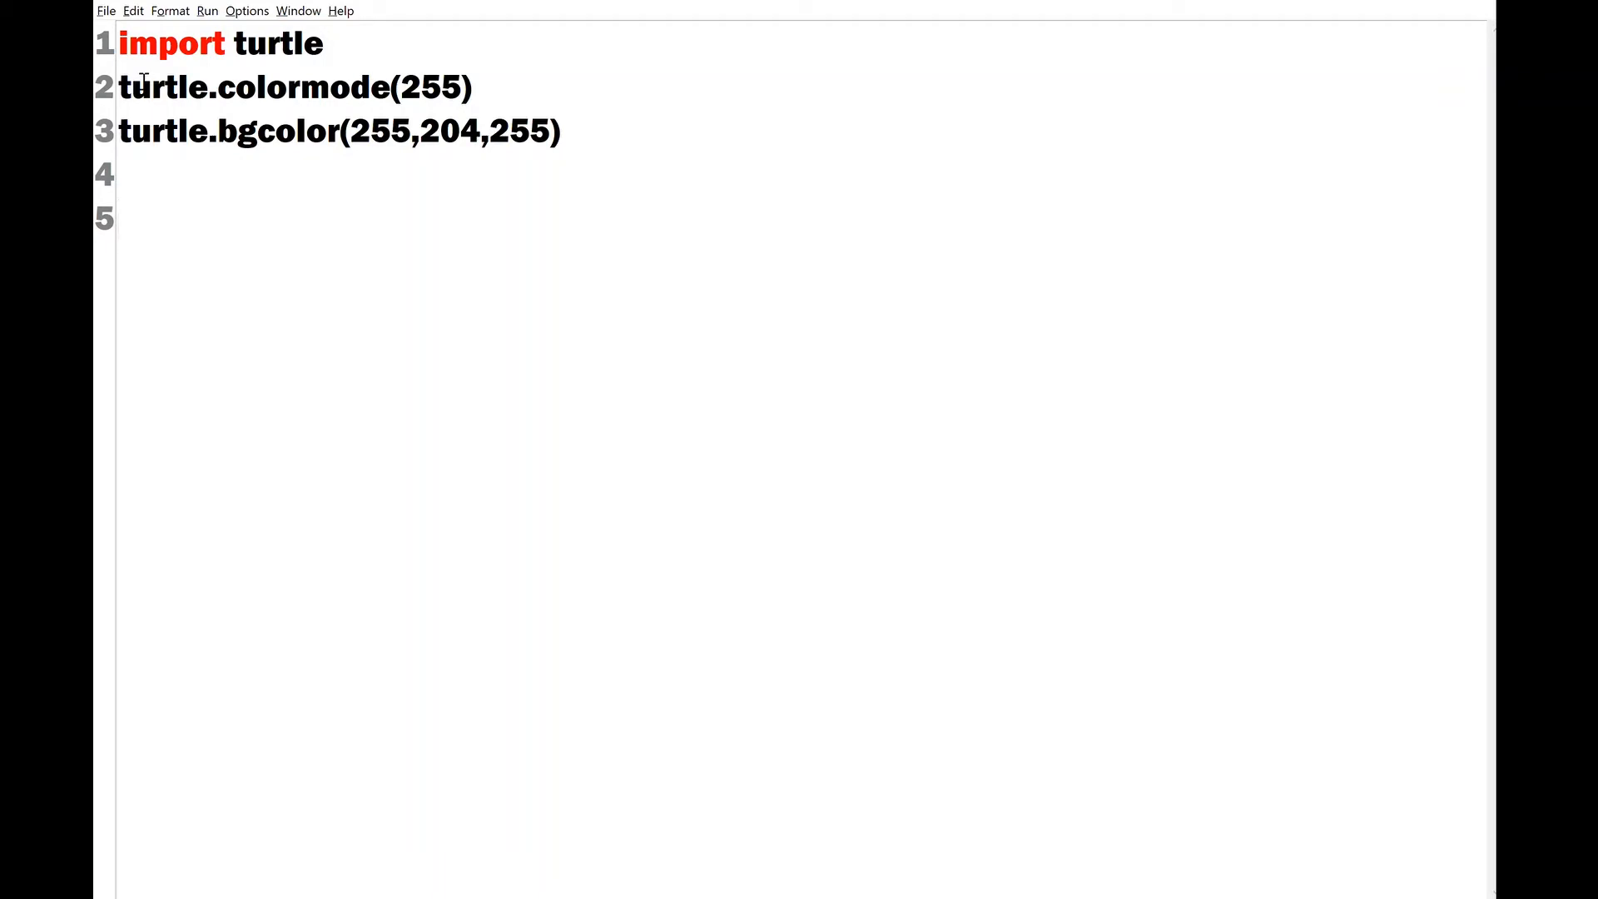
- Write the '#Drawing the blue rectangle' block: begin_fill, range(2) loop with forward(200), end_fill()
type("#Drawing the blue rectangle")
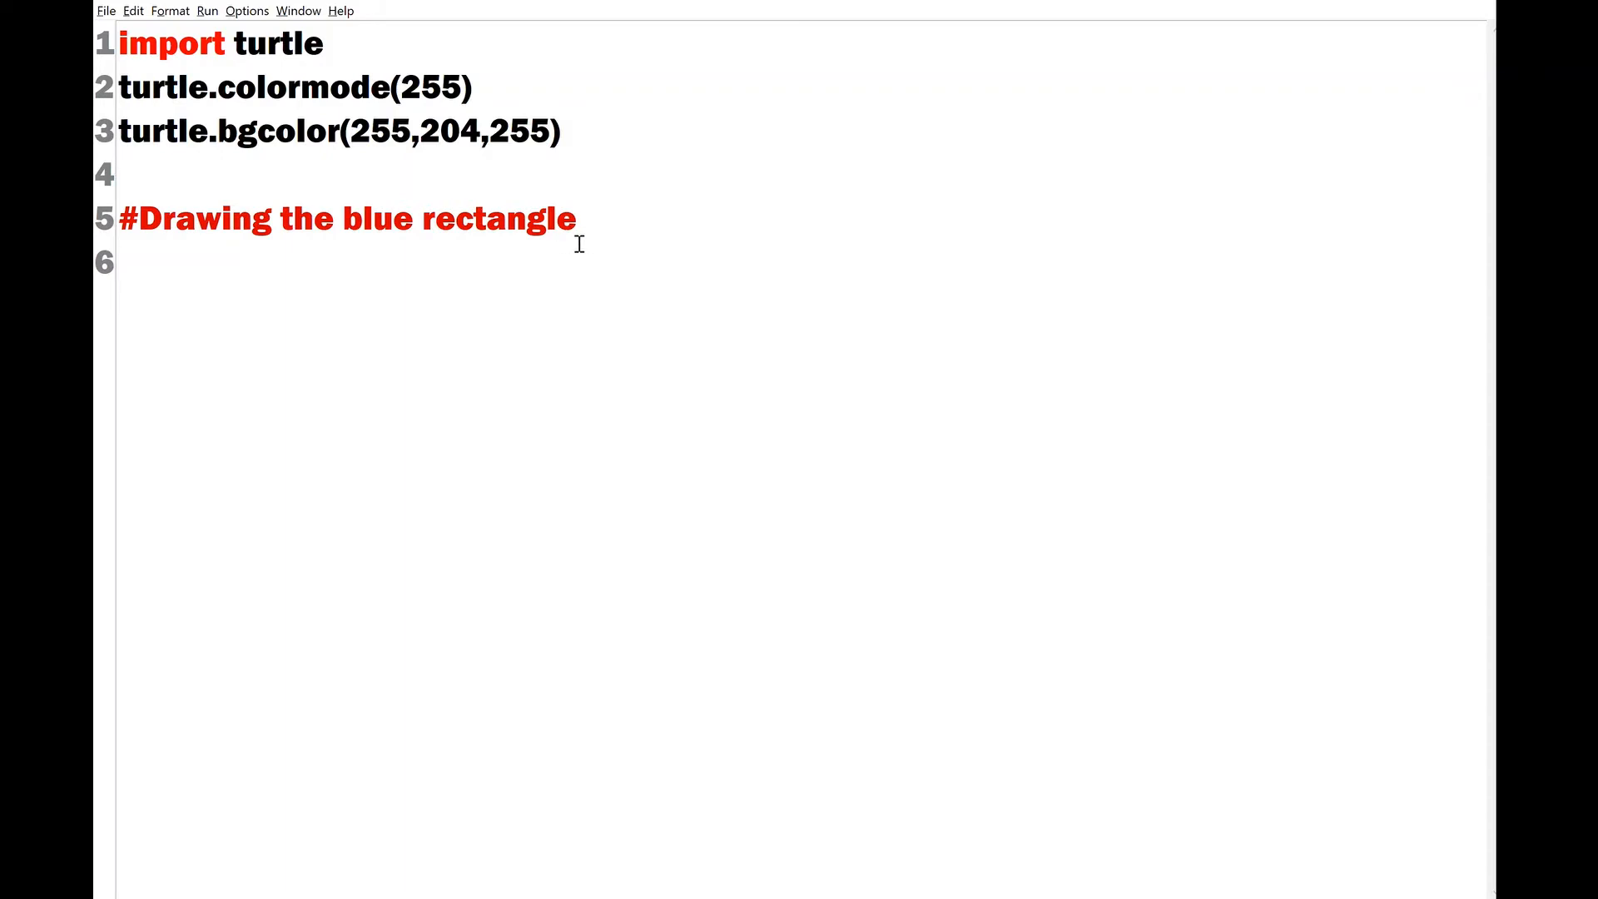
key("Return")
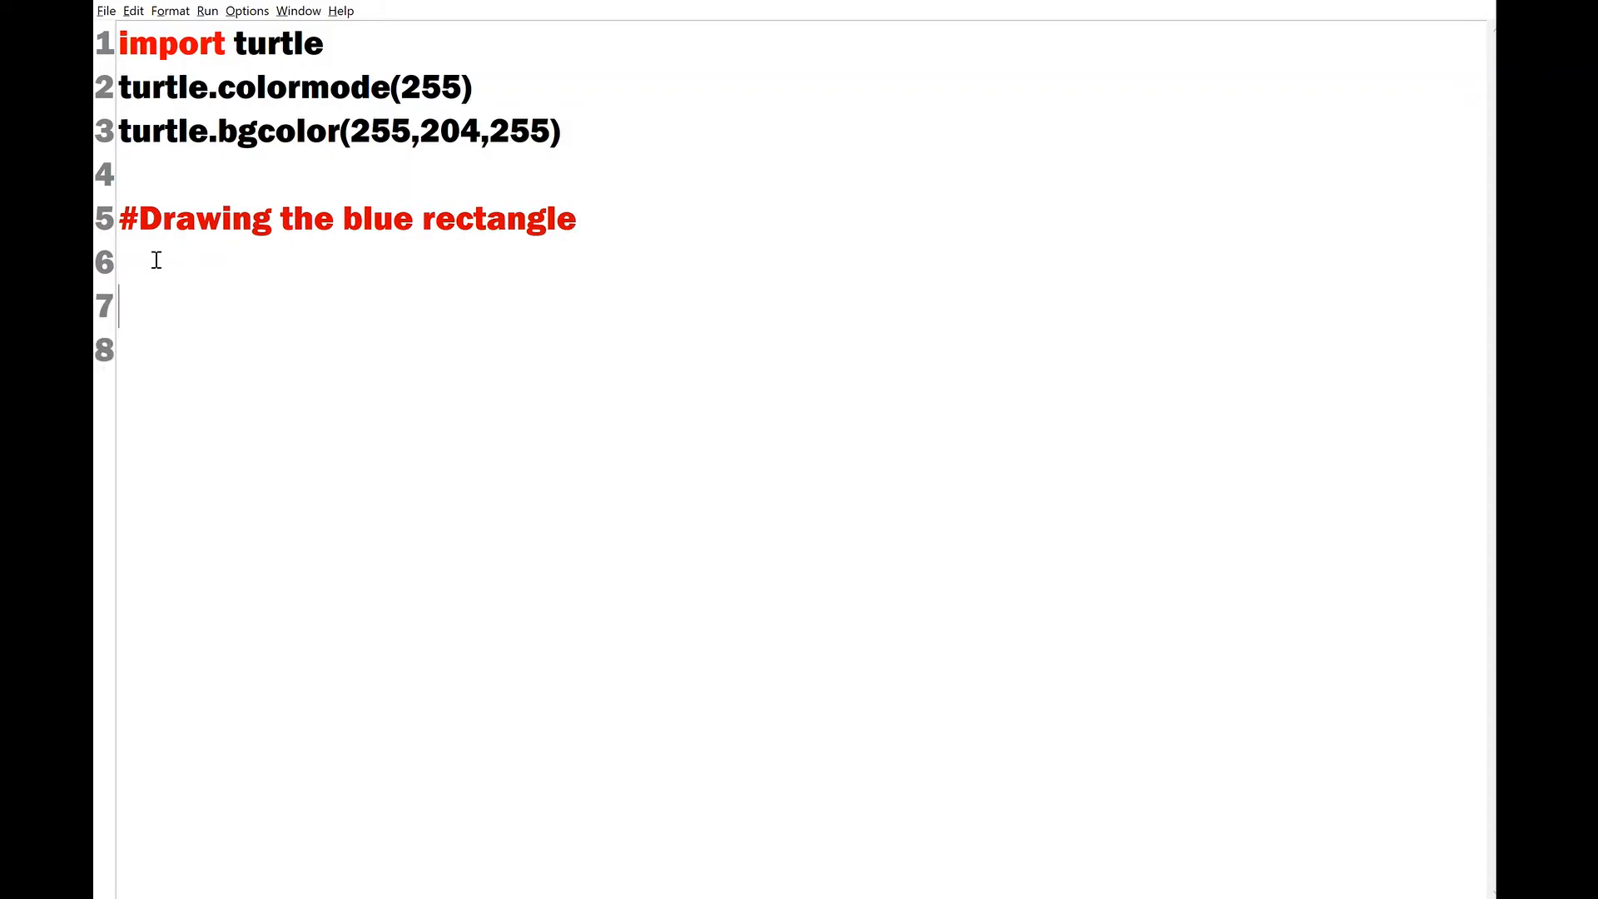
type("turtle.begin_fill()")
left_click(792, 351)
type("turtle.fillcolor(\"blue\")")
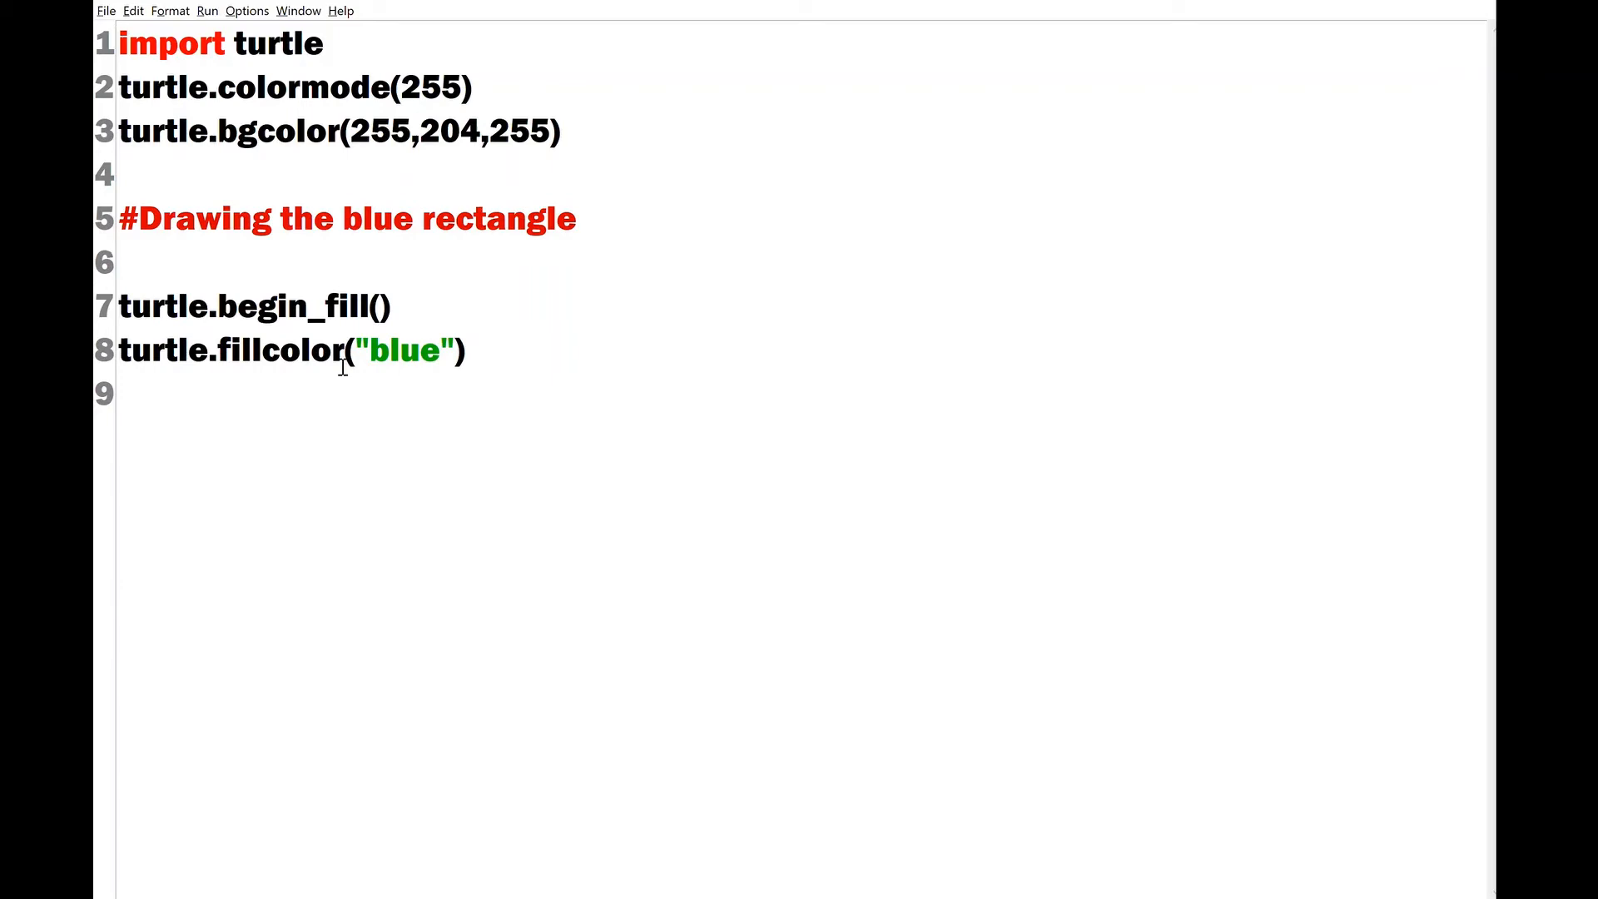
mouse_move(442, 386)
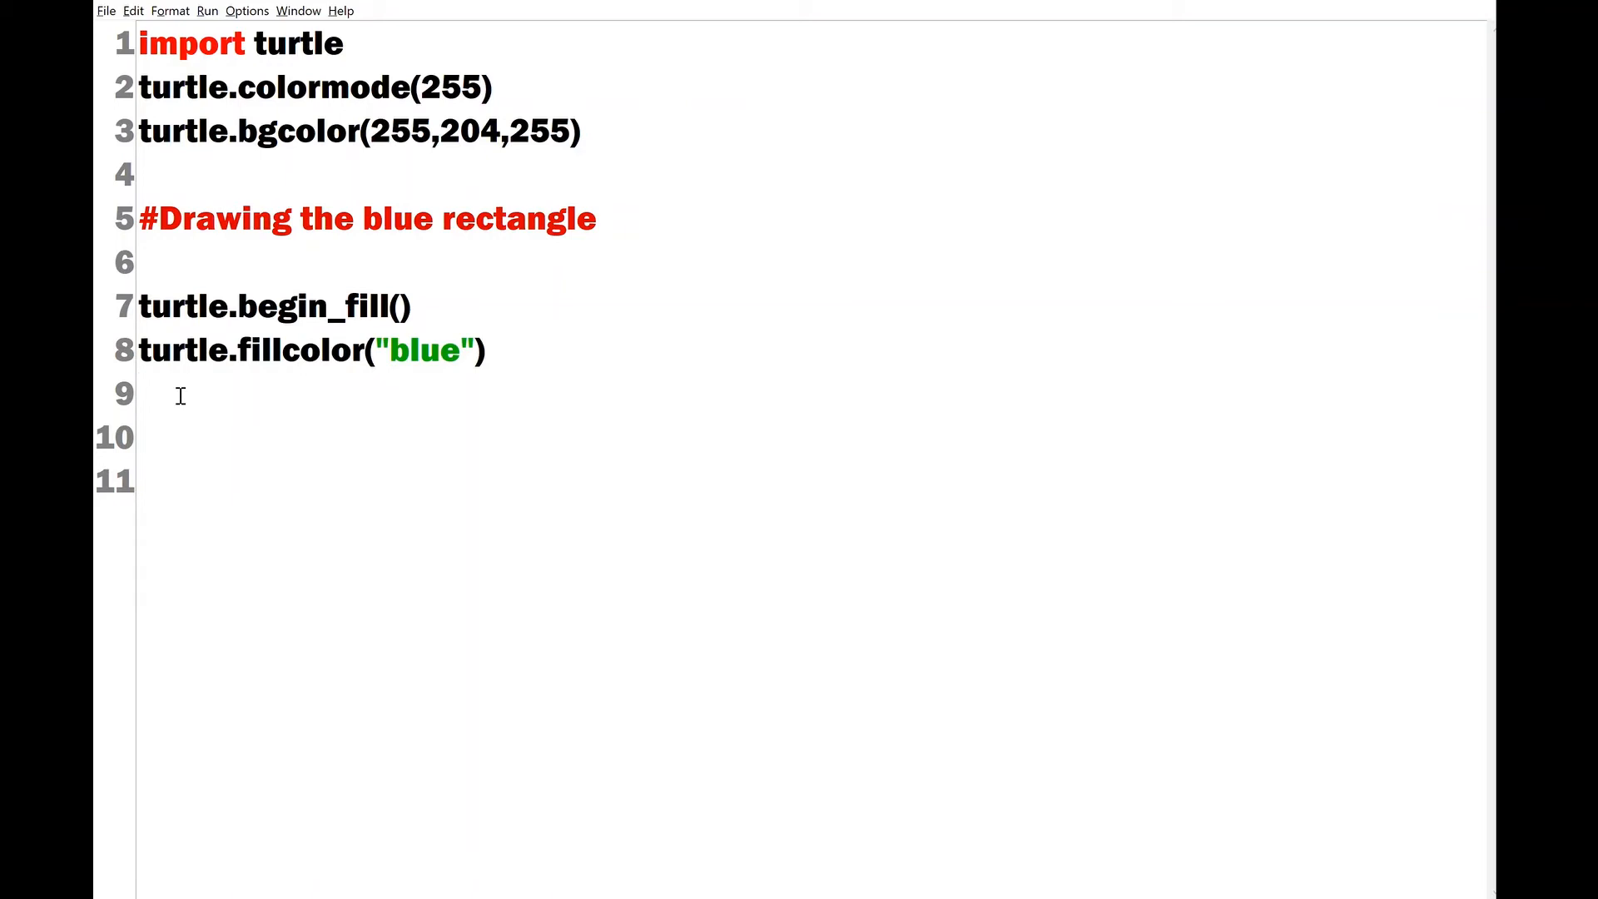
type("for i in range(2) :")
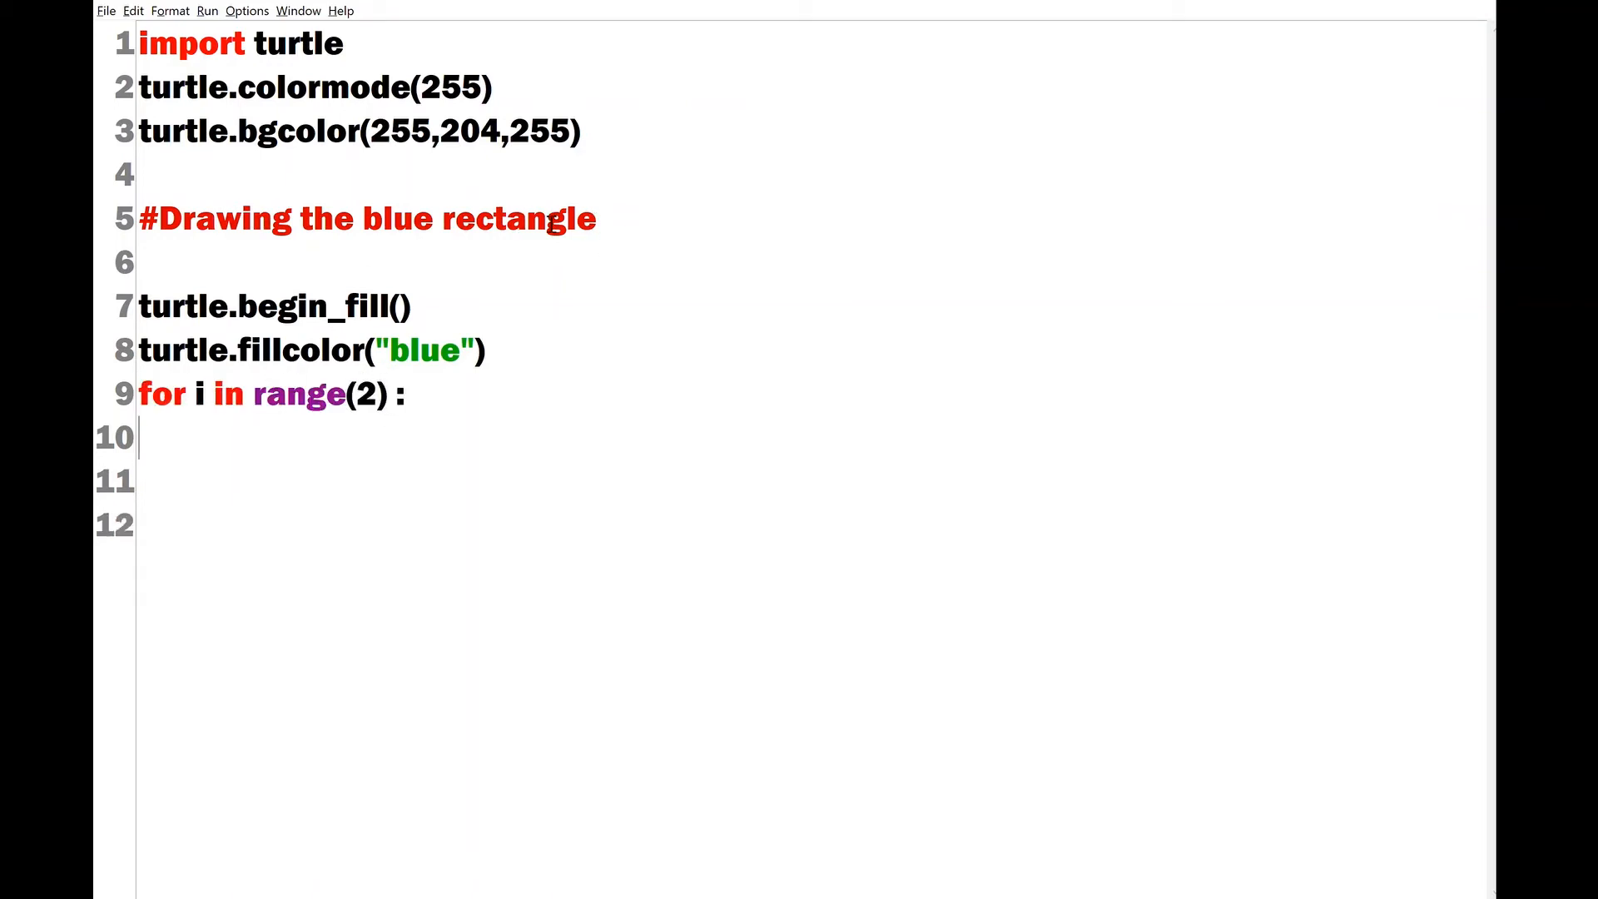
type("turtle.forward(200)")
type("turtle.left(90)")
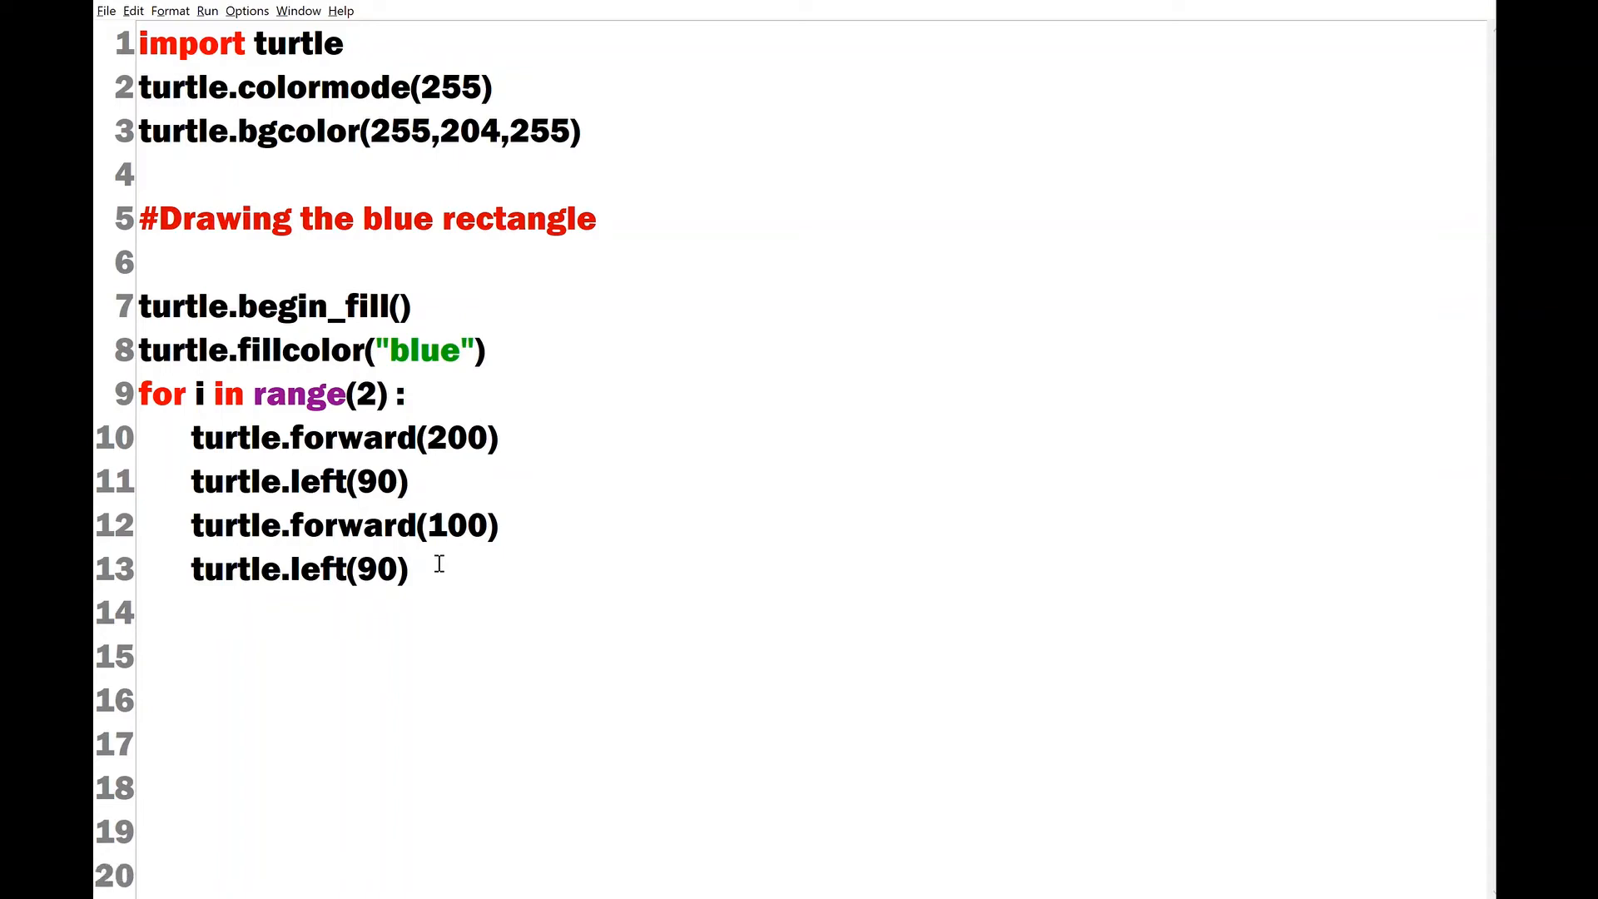
mouse_move(623, 551)
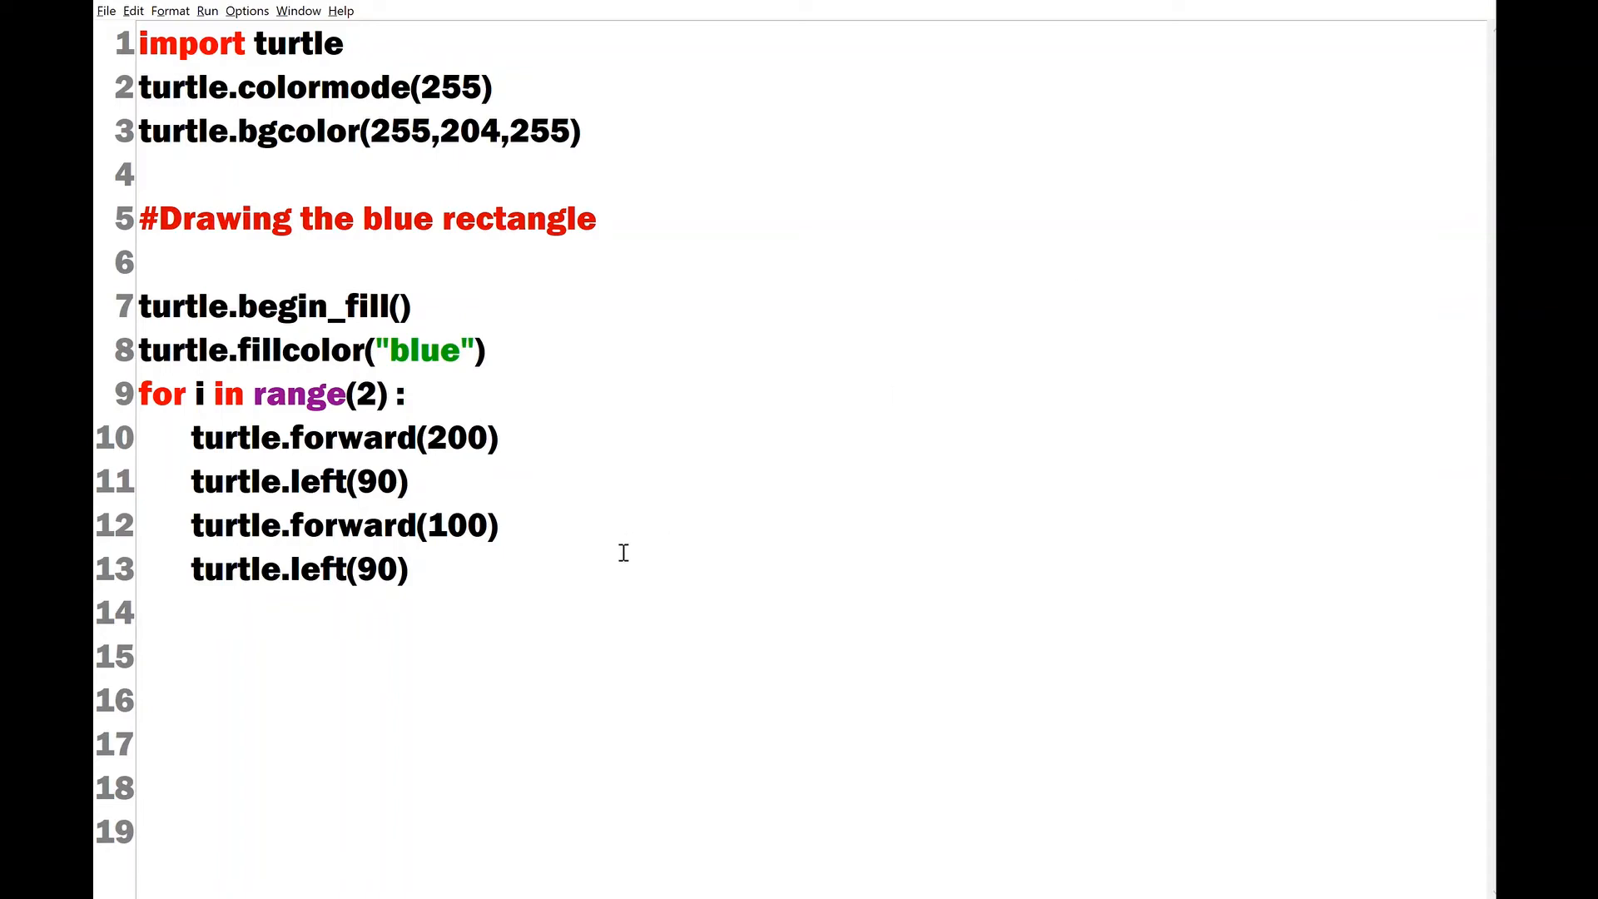
type("turtle.end_fill()")
type("turtle.down()")
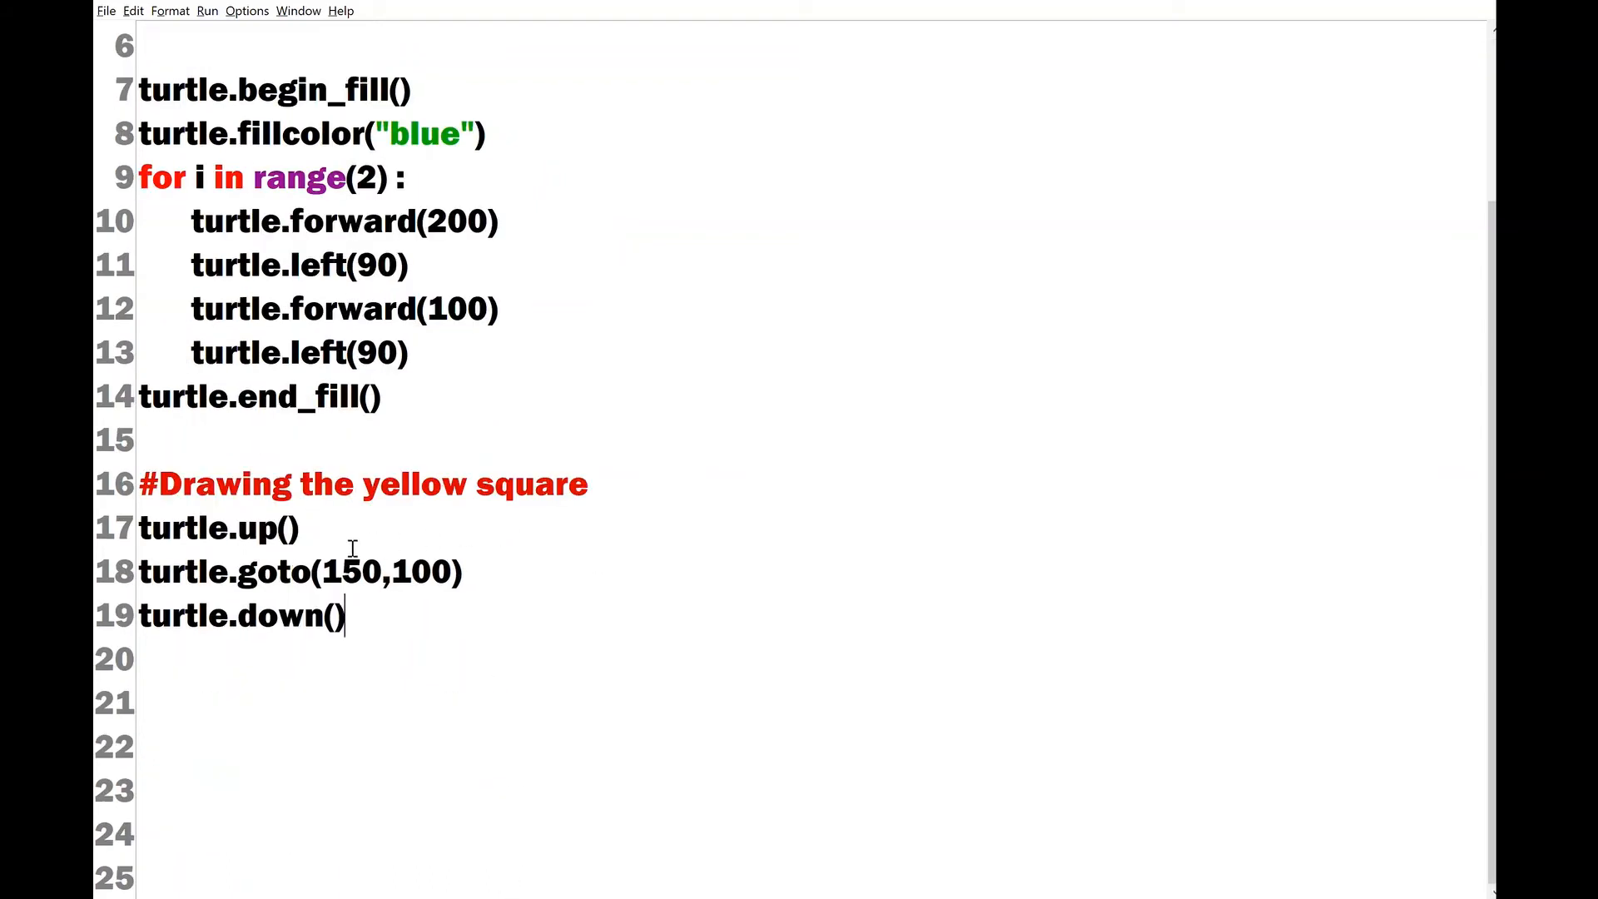
mouse_move(391, 581)
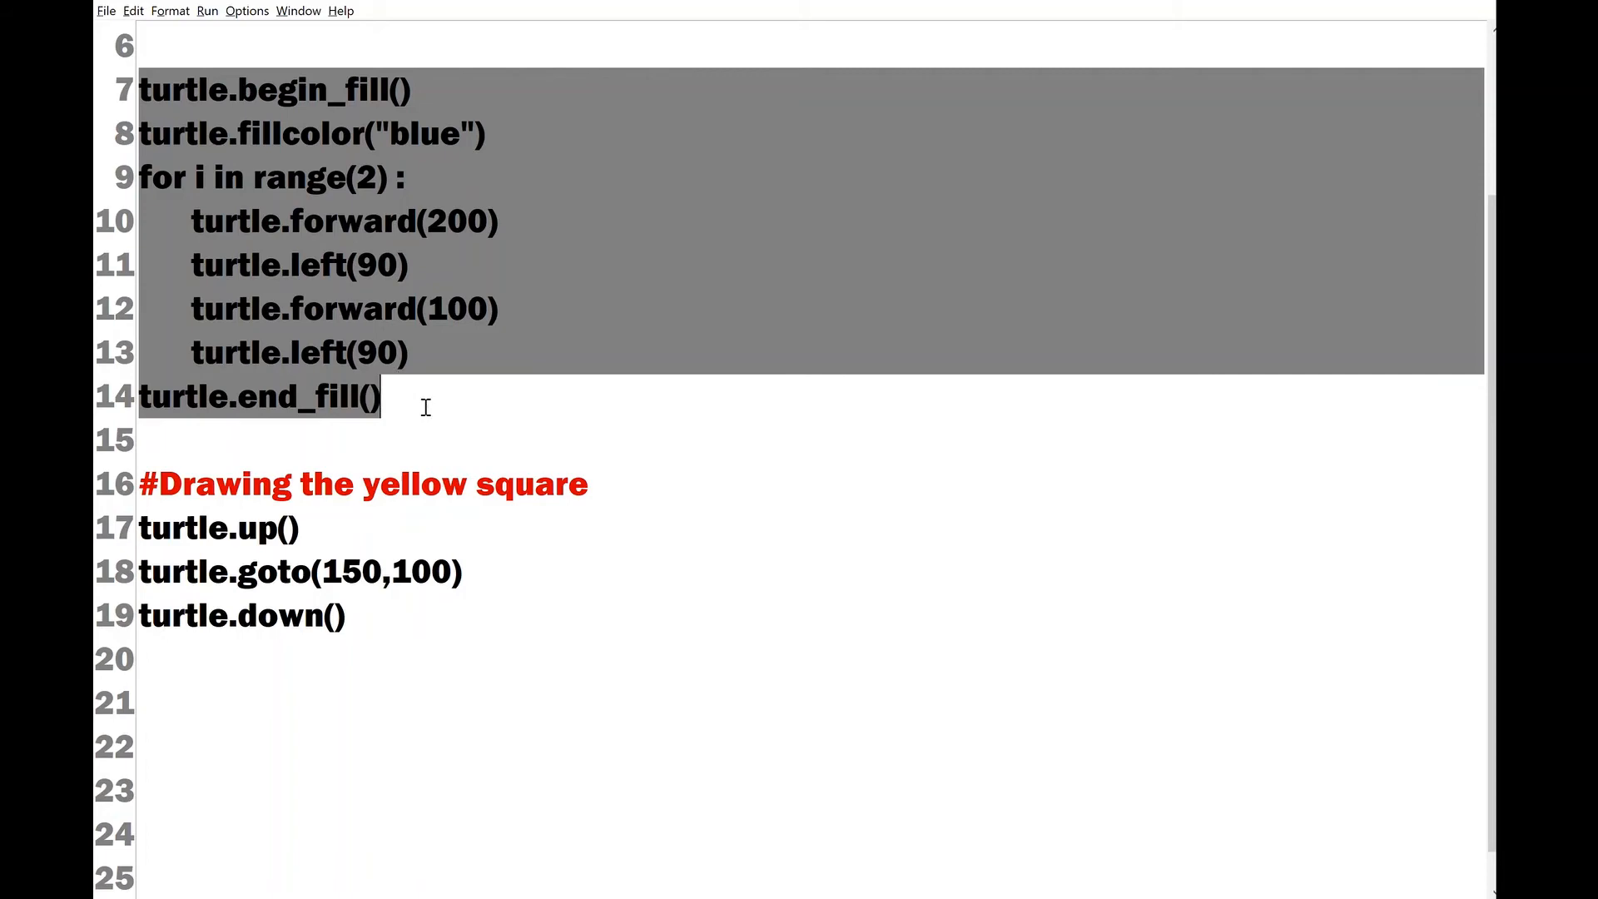
- Paste the copied rectangle code below and change its fill colour to yellow
left_click(171, 657)
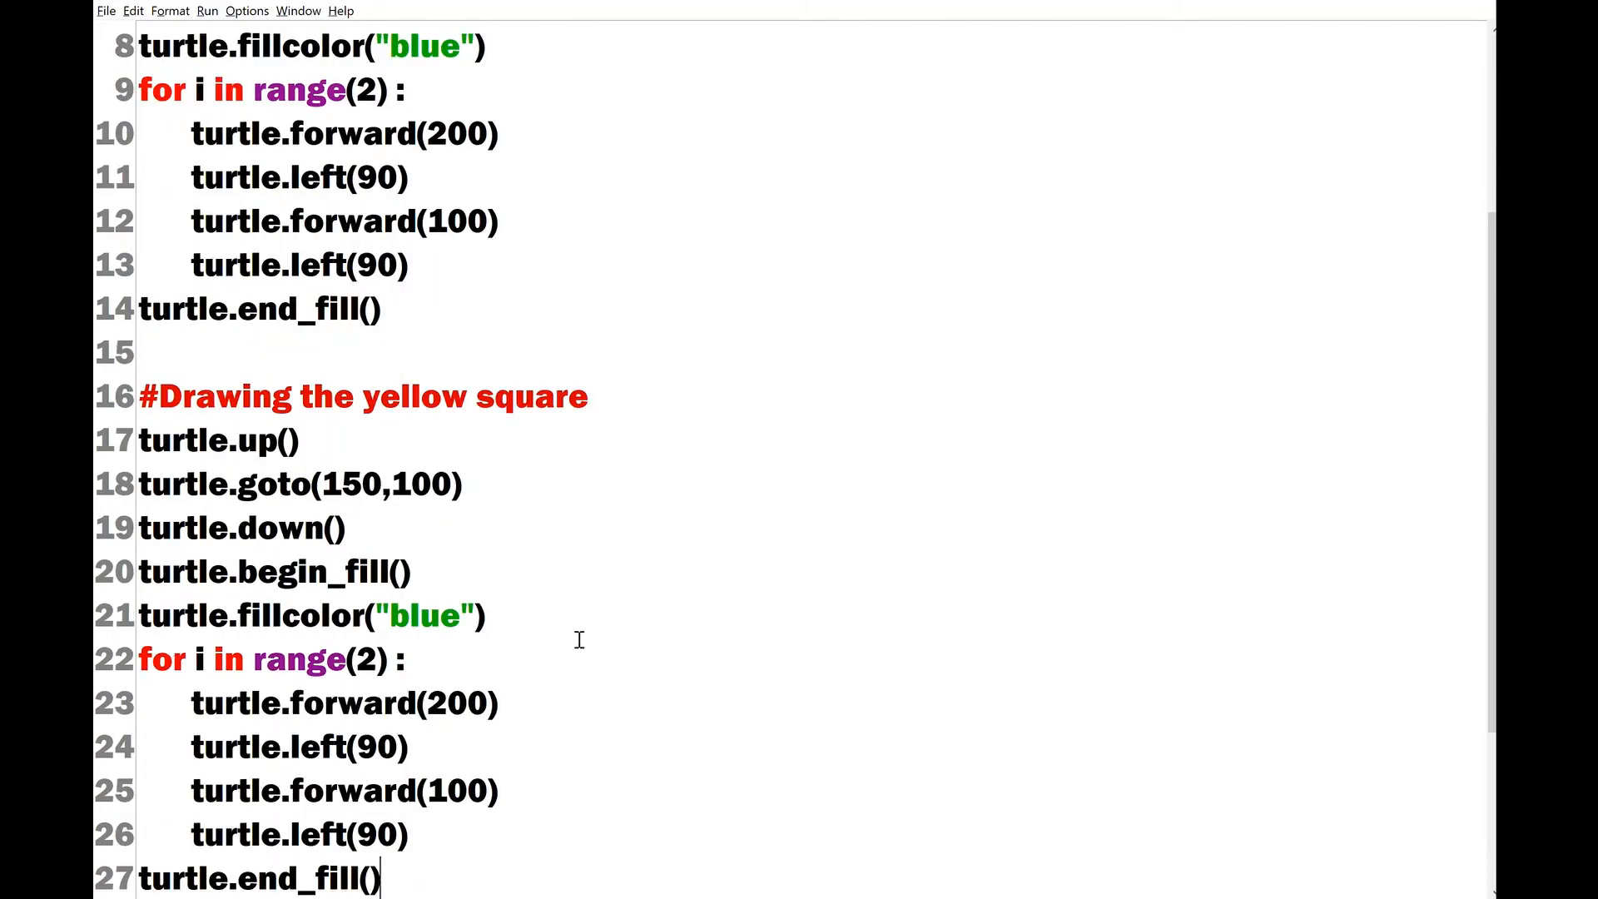
scroll("down", 3)
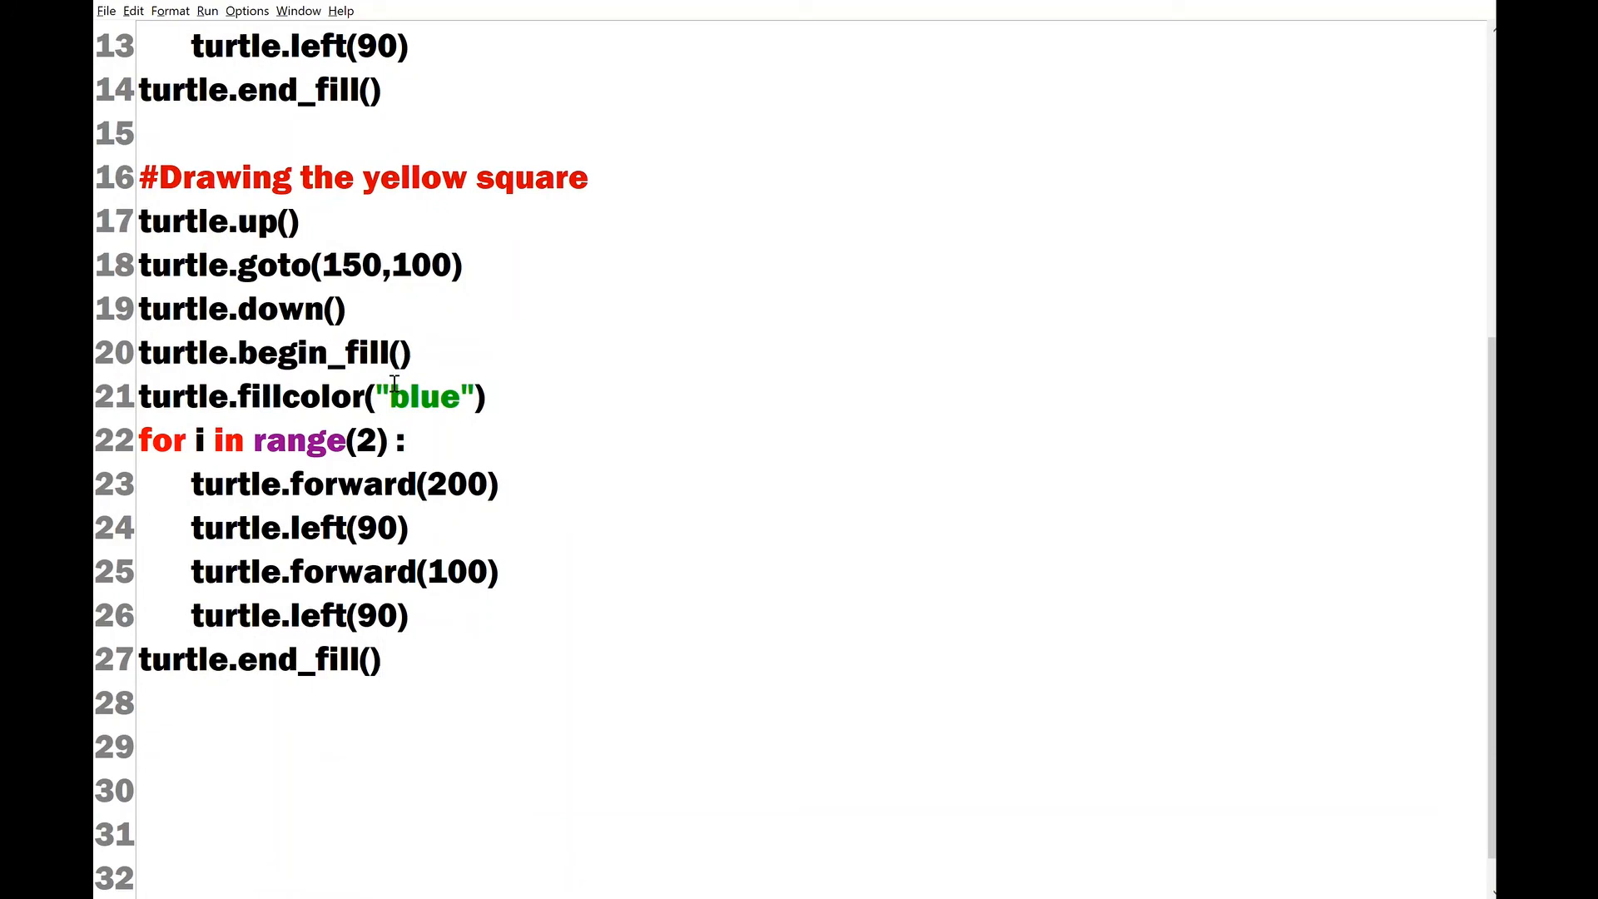
double_click(421, 396)
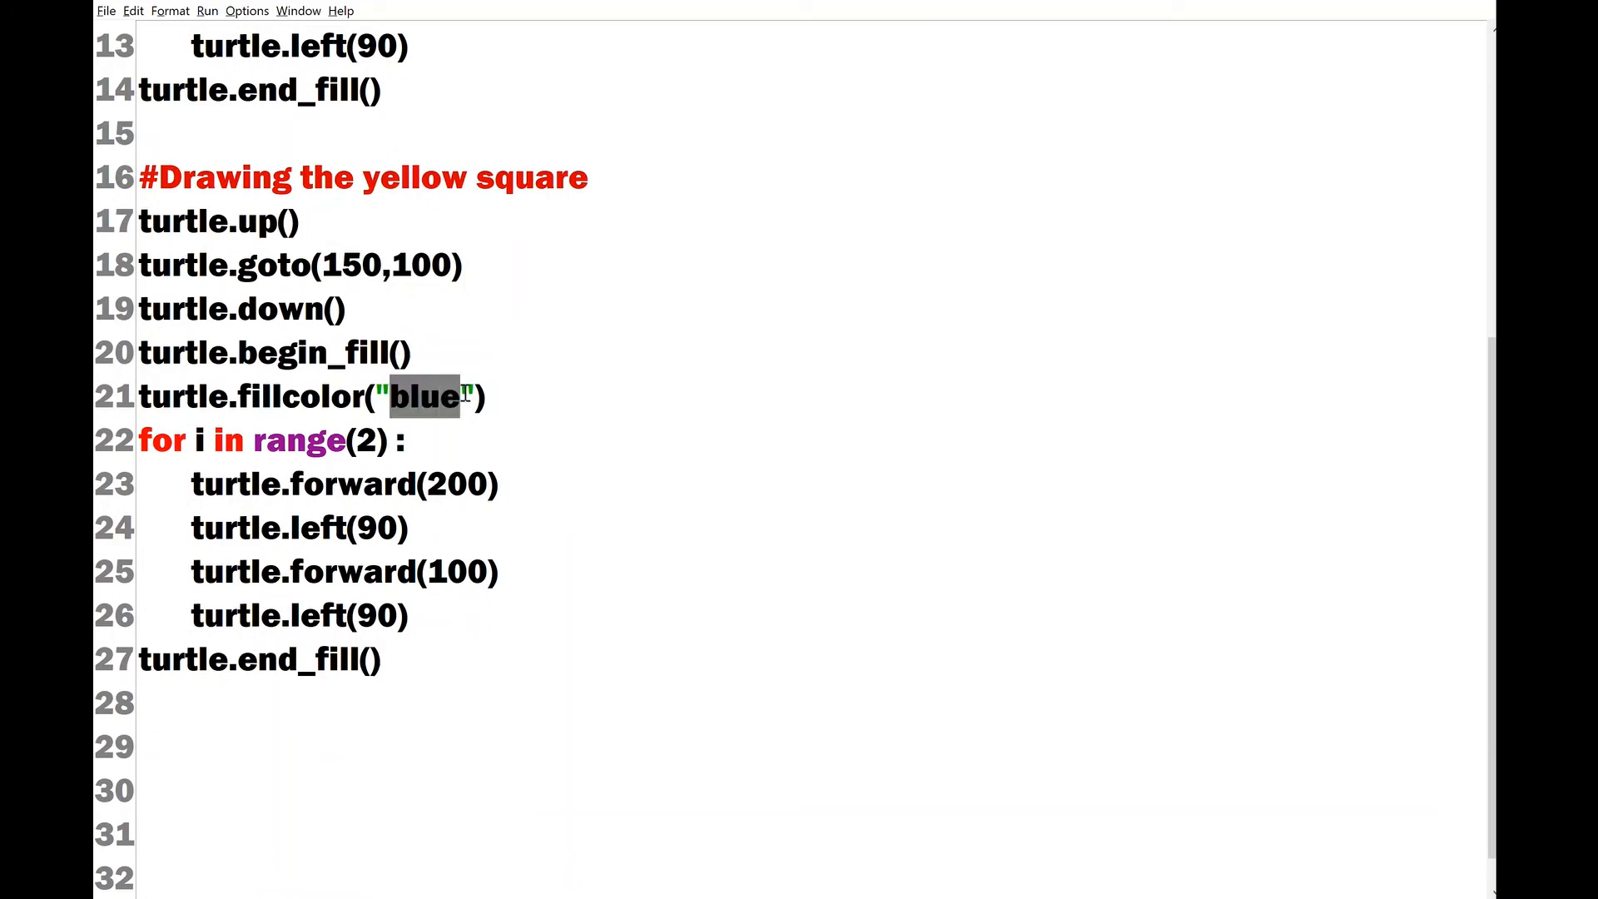
type("ye")
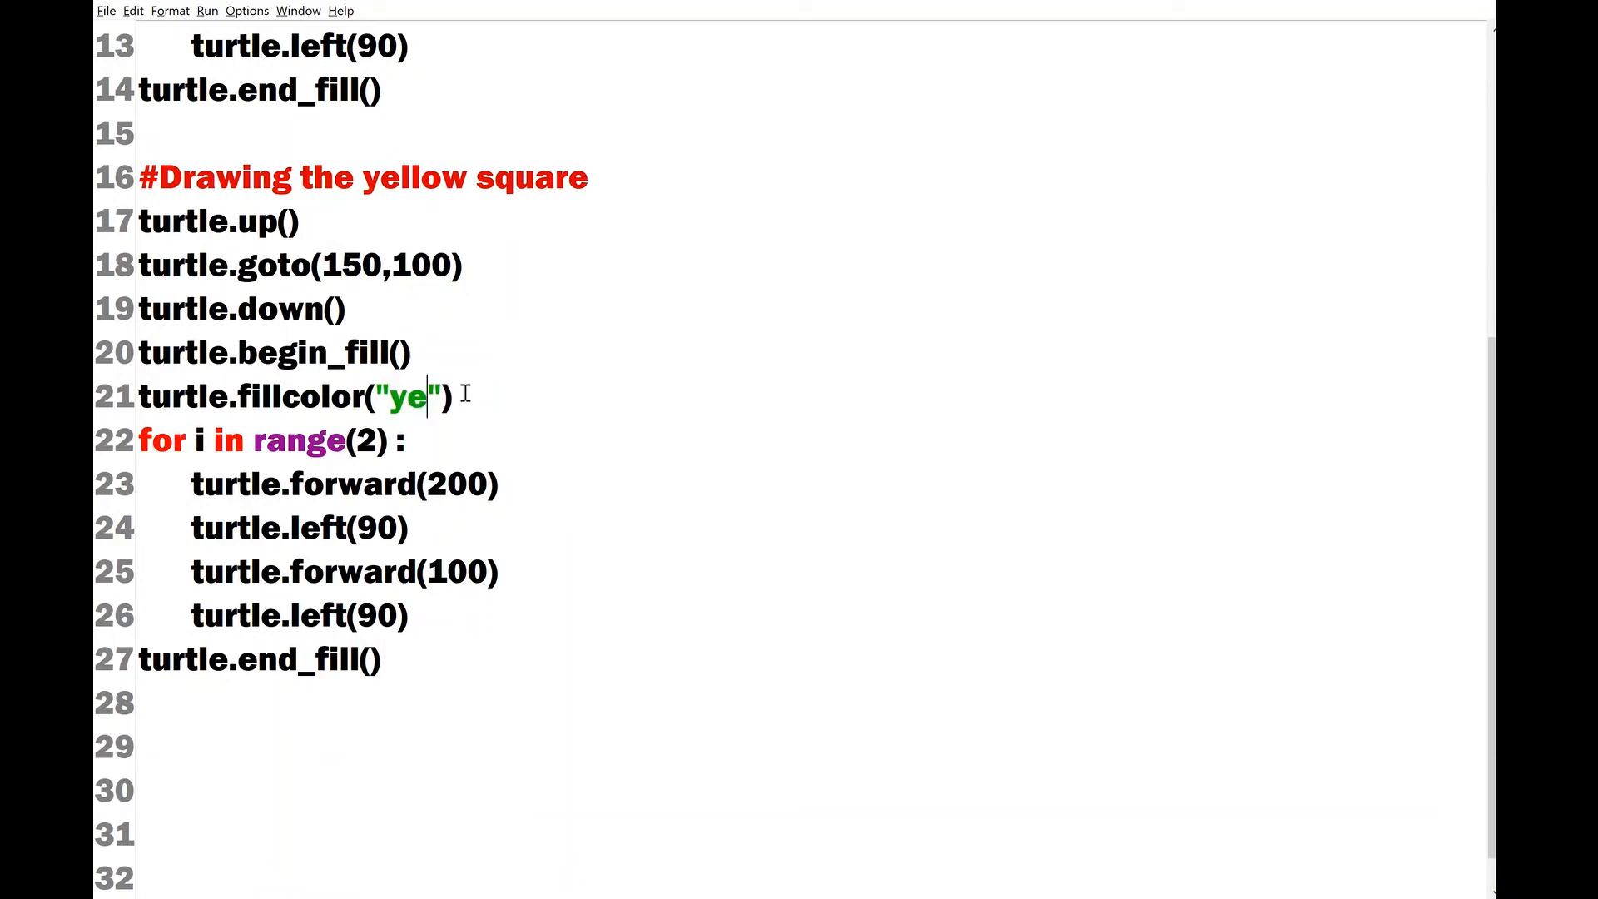
type("llow")
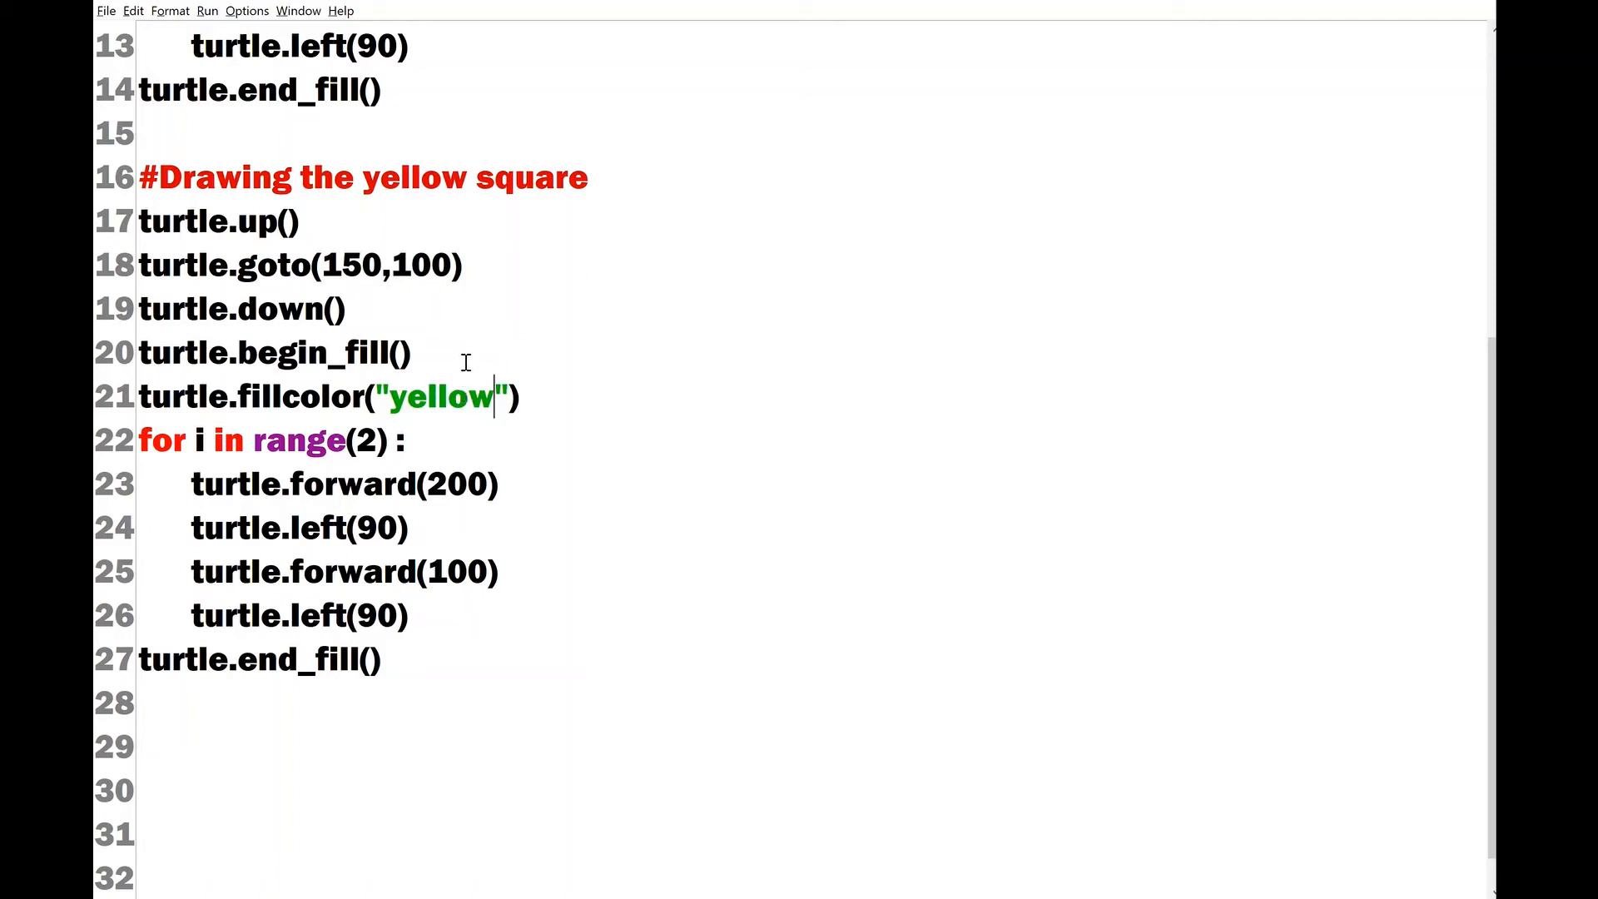
- Change the copied loop to range(4) with forward(75) and select a redundant step
key("Backspace")
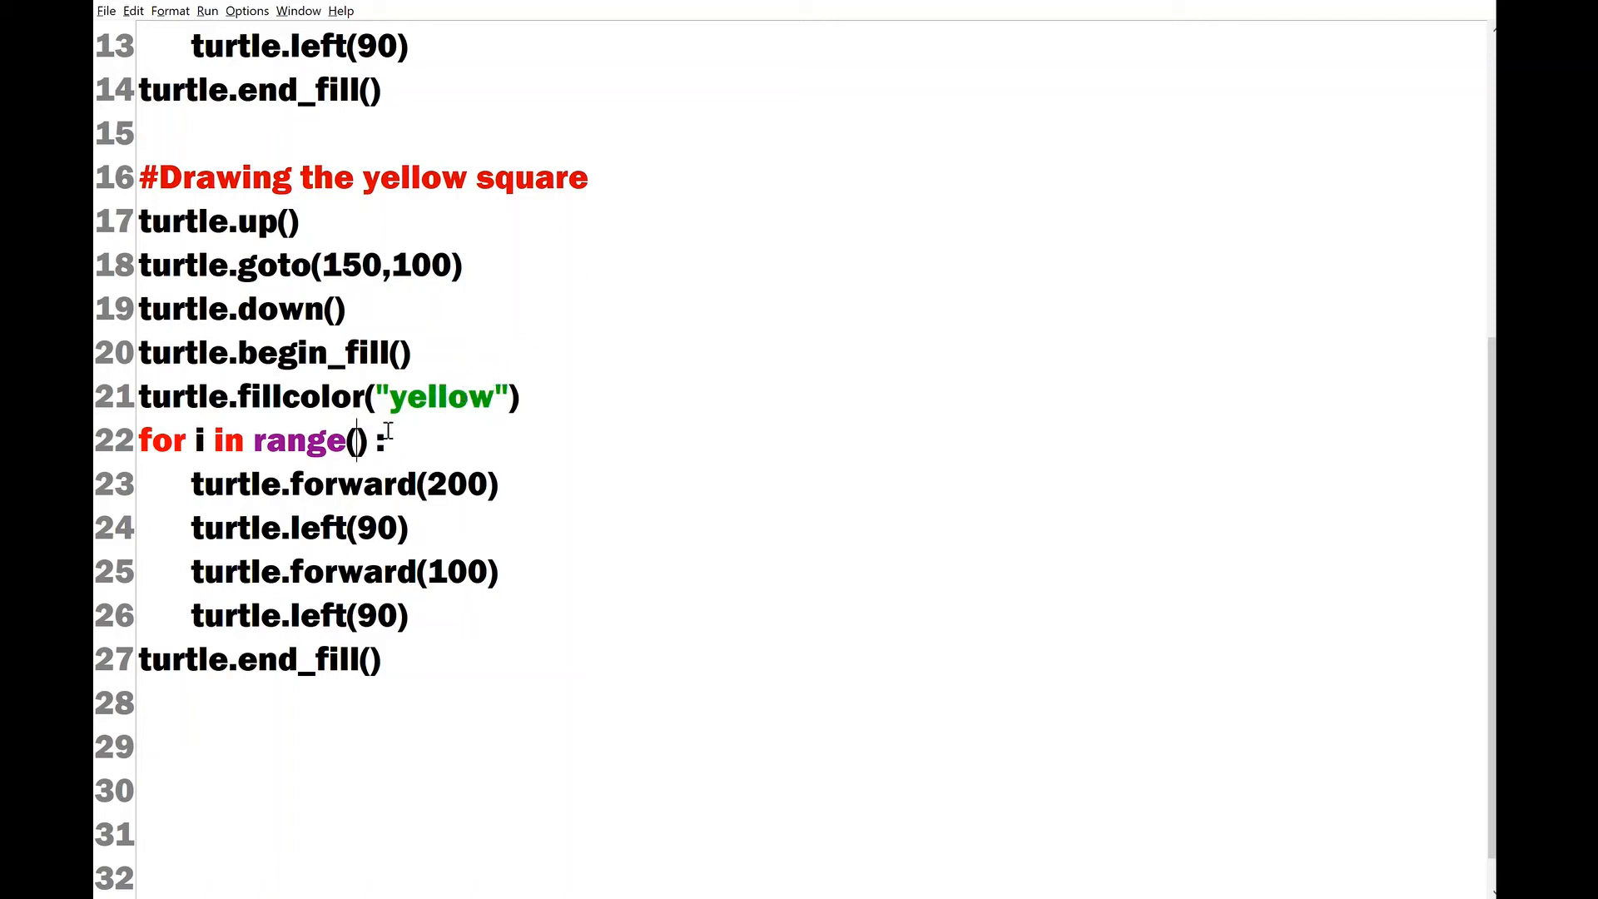
type("4")
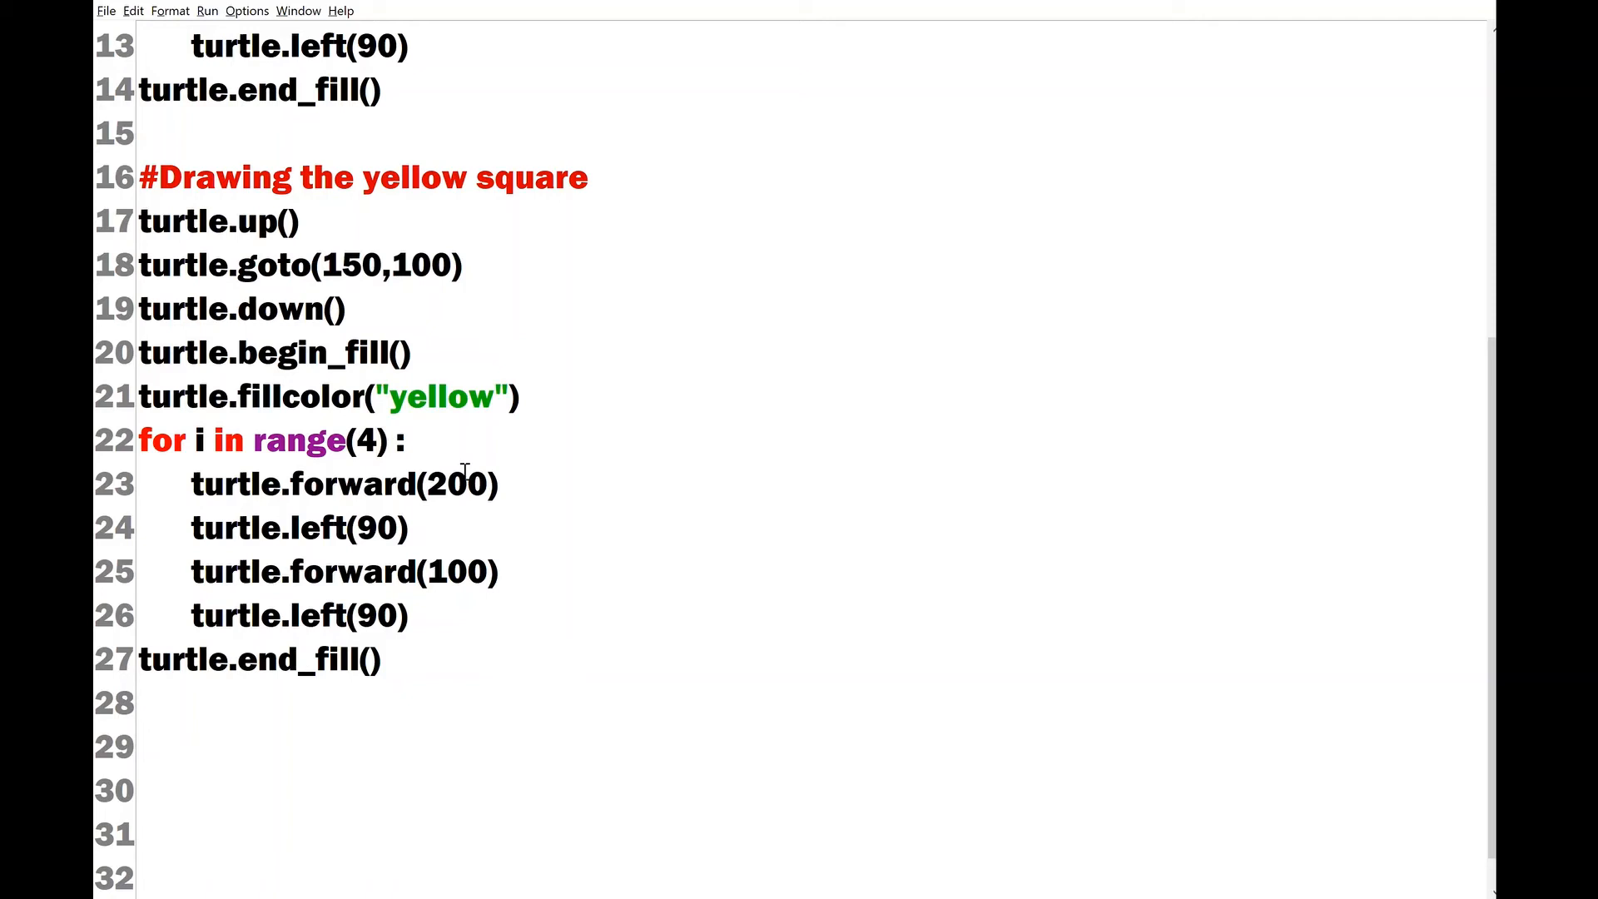
double_click(458, 482)
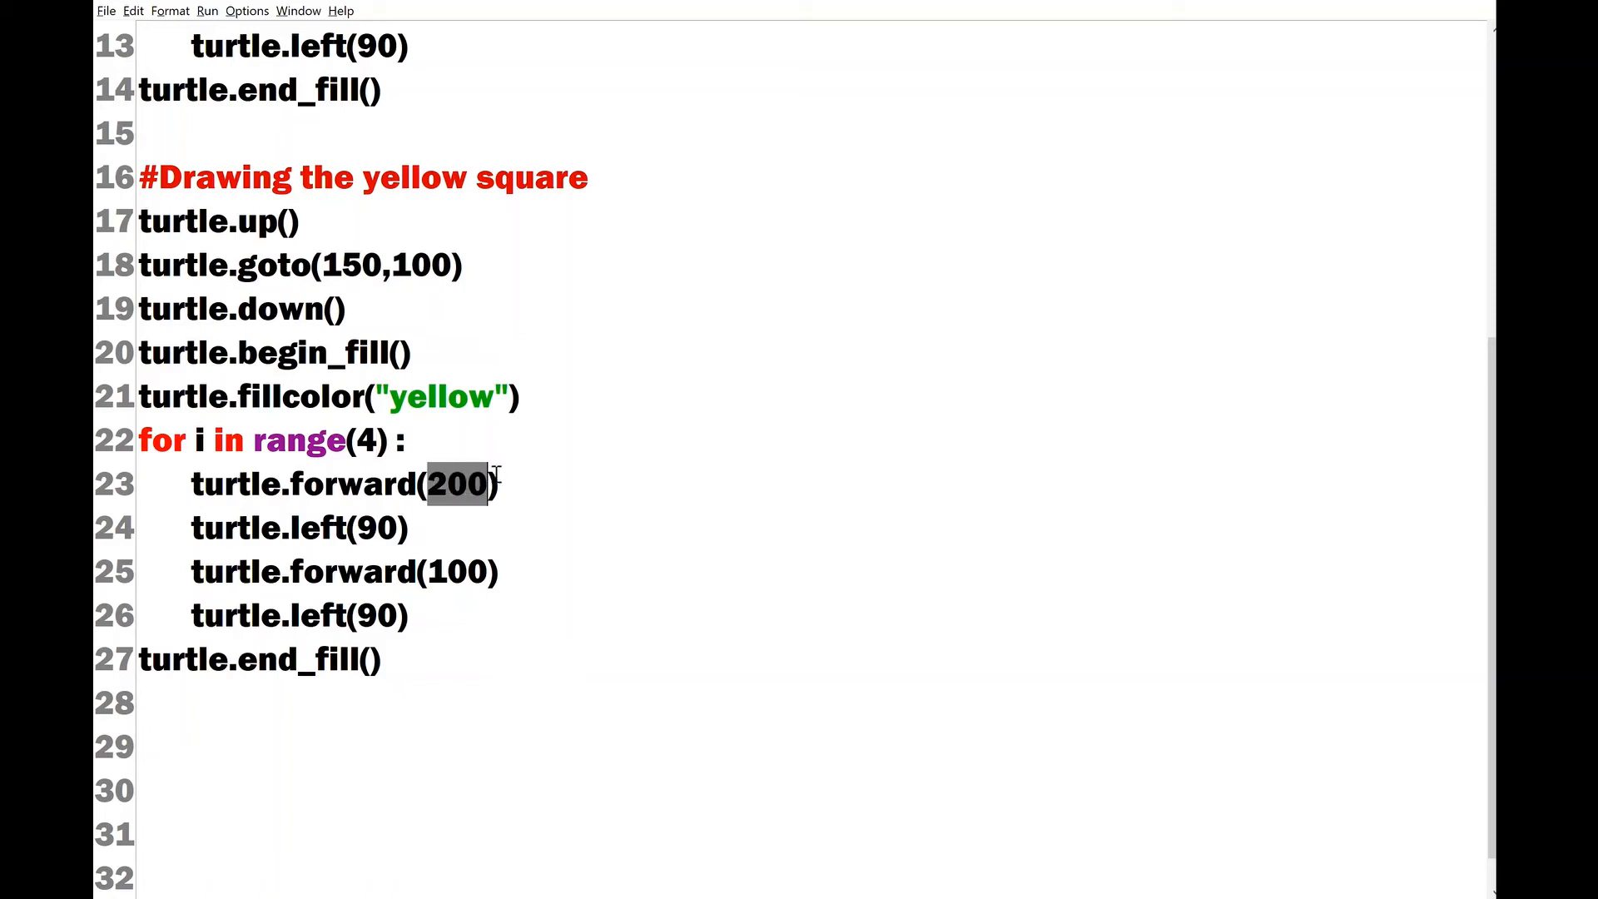
type("75")
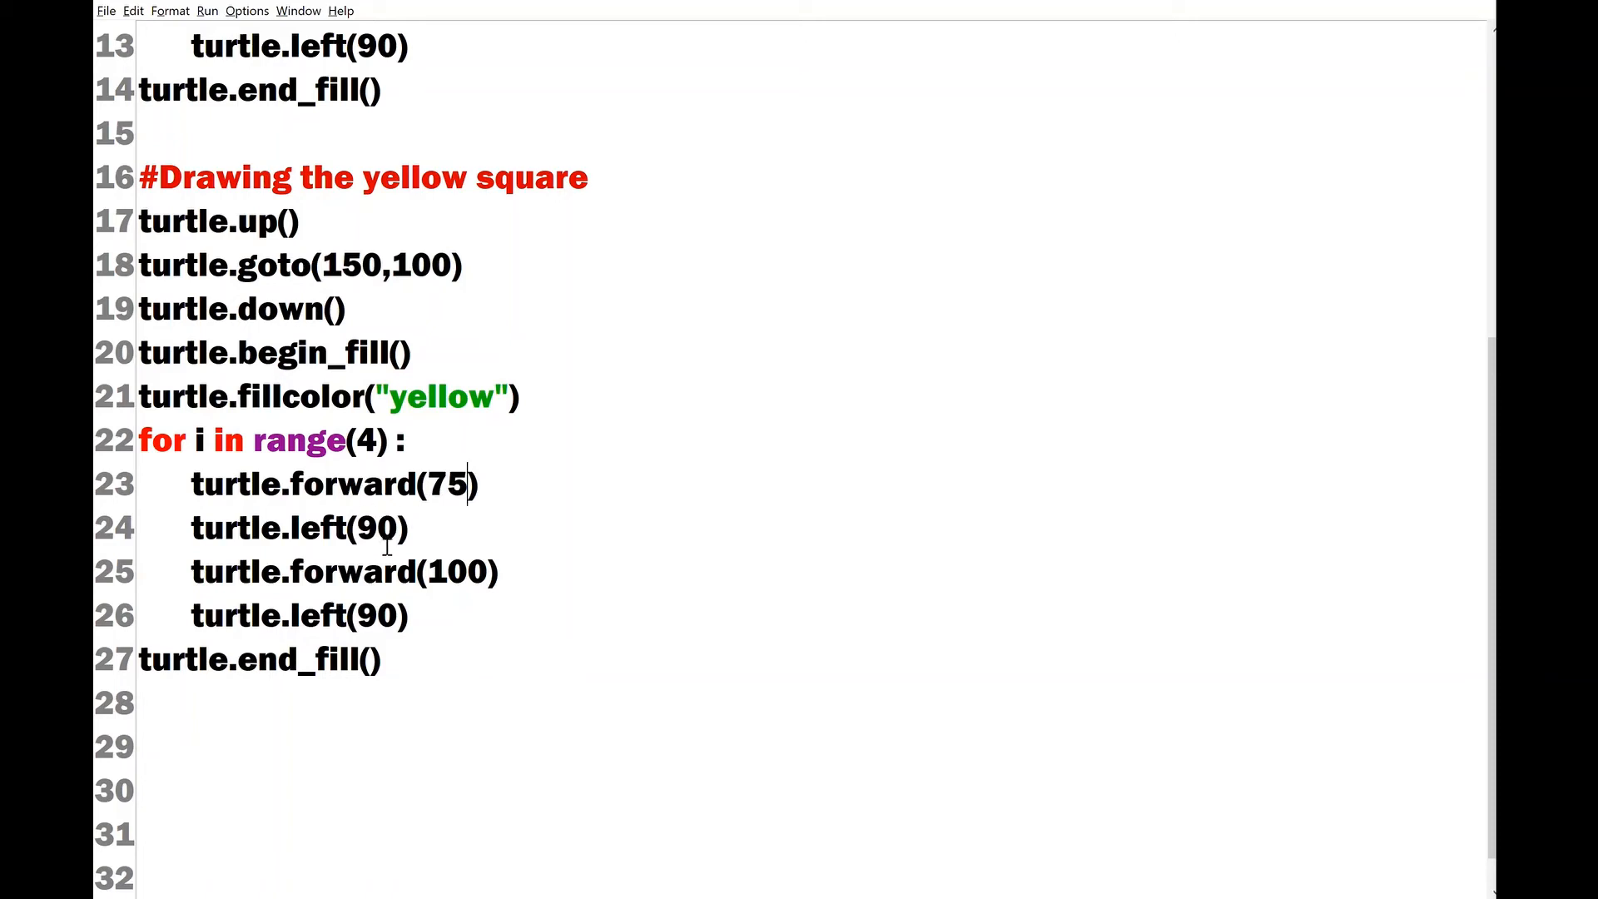
double_click(209, 572)
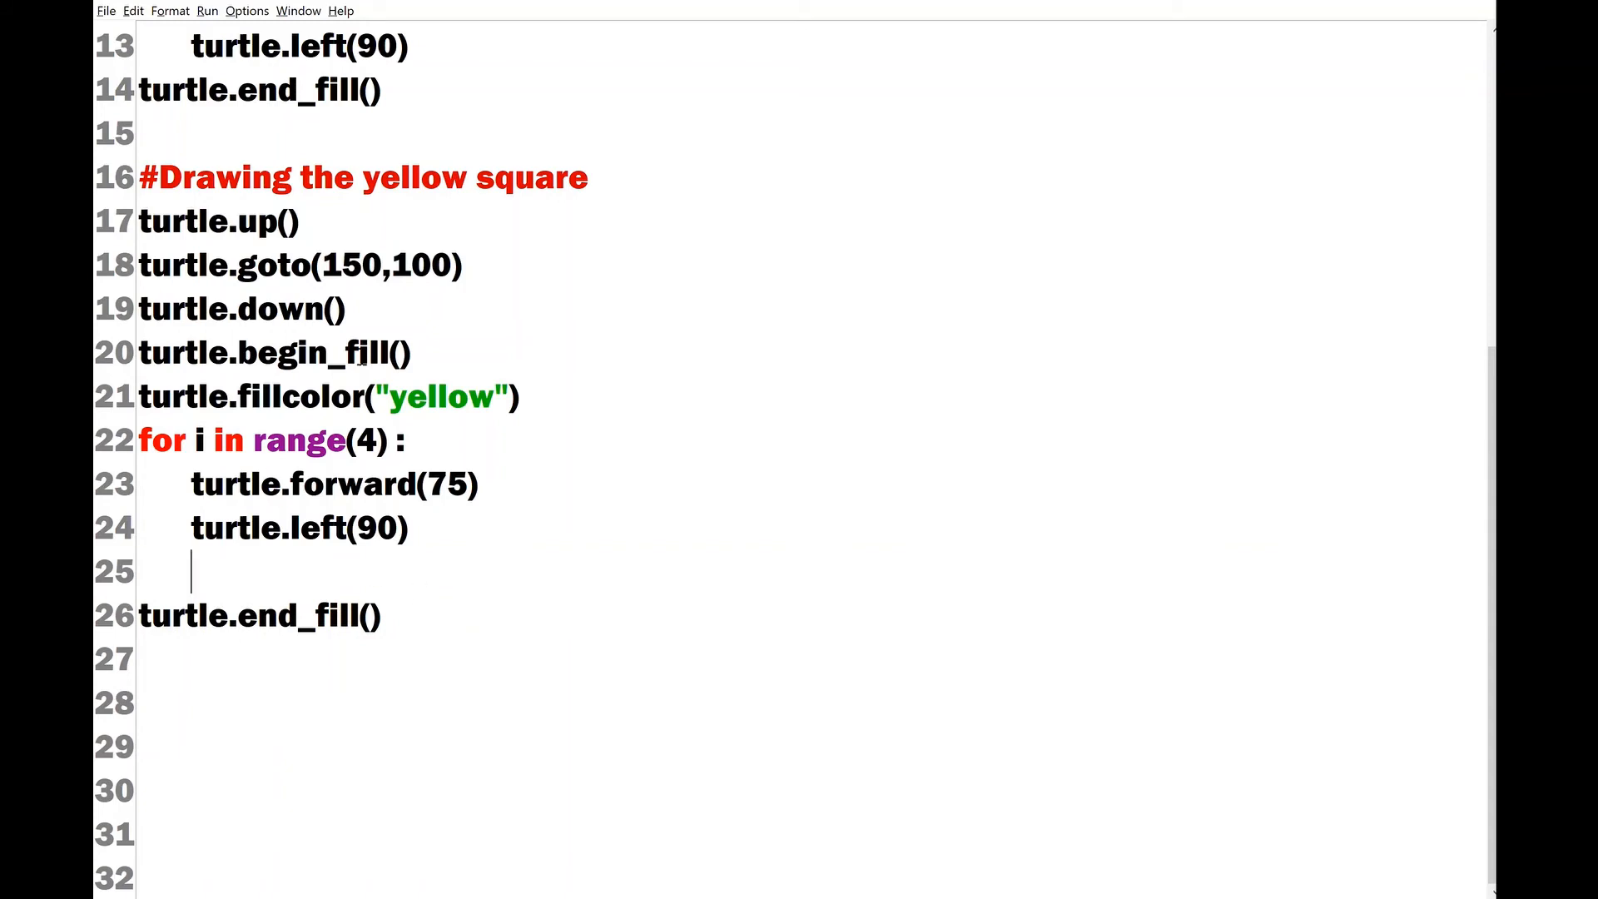
mouse_move(494, 518)
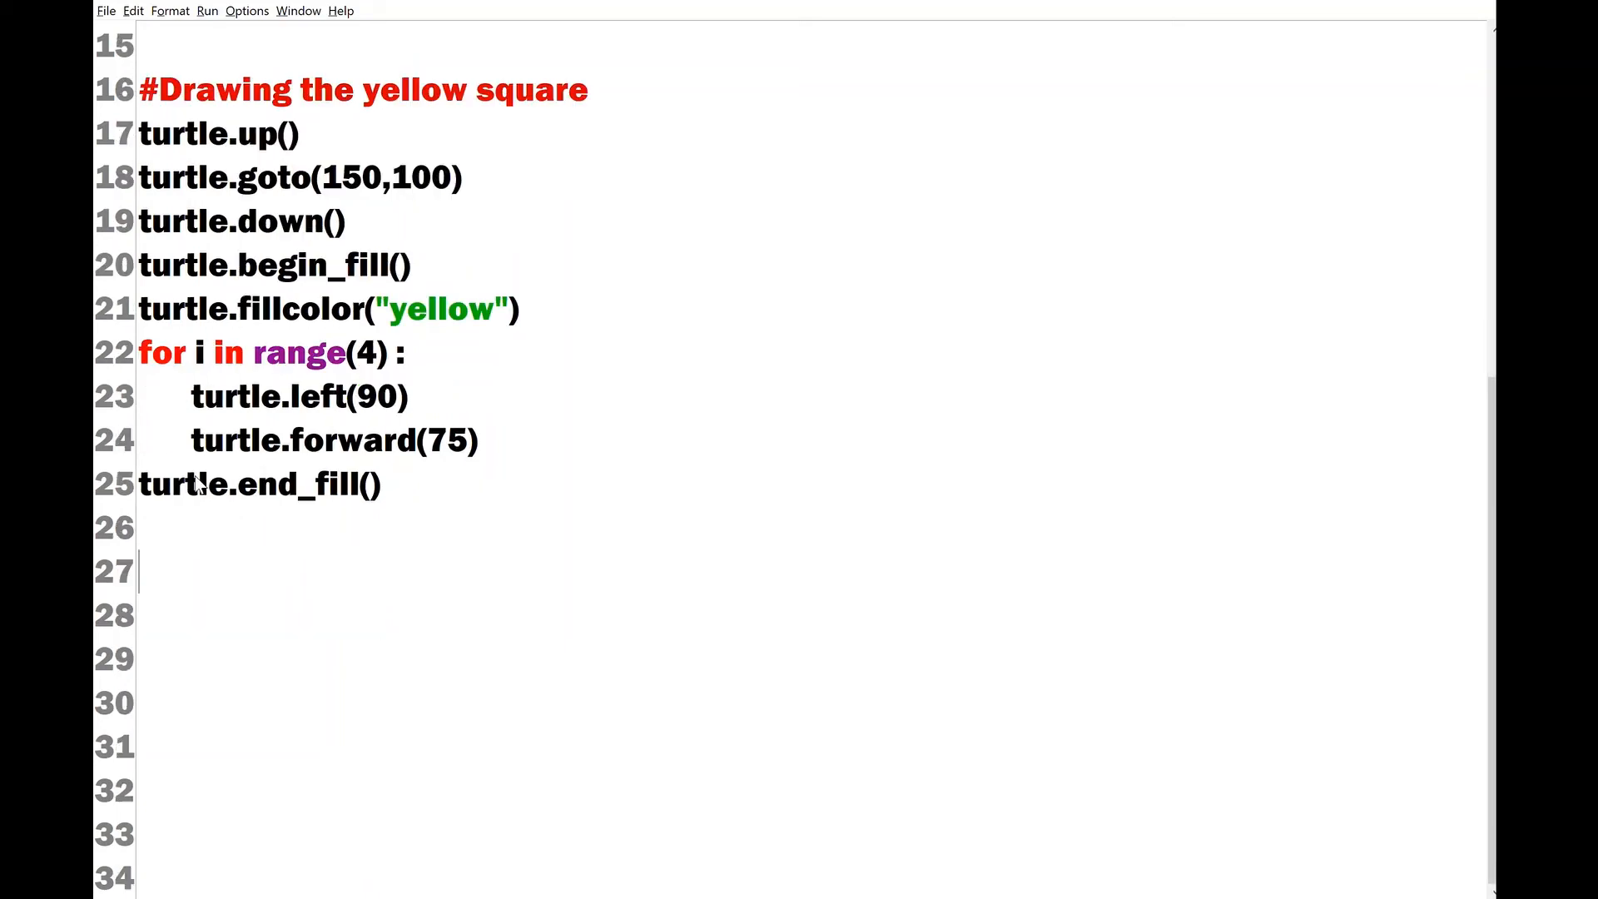
mouse_move(769, 673)
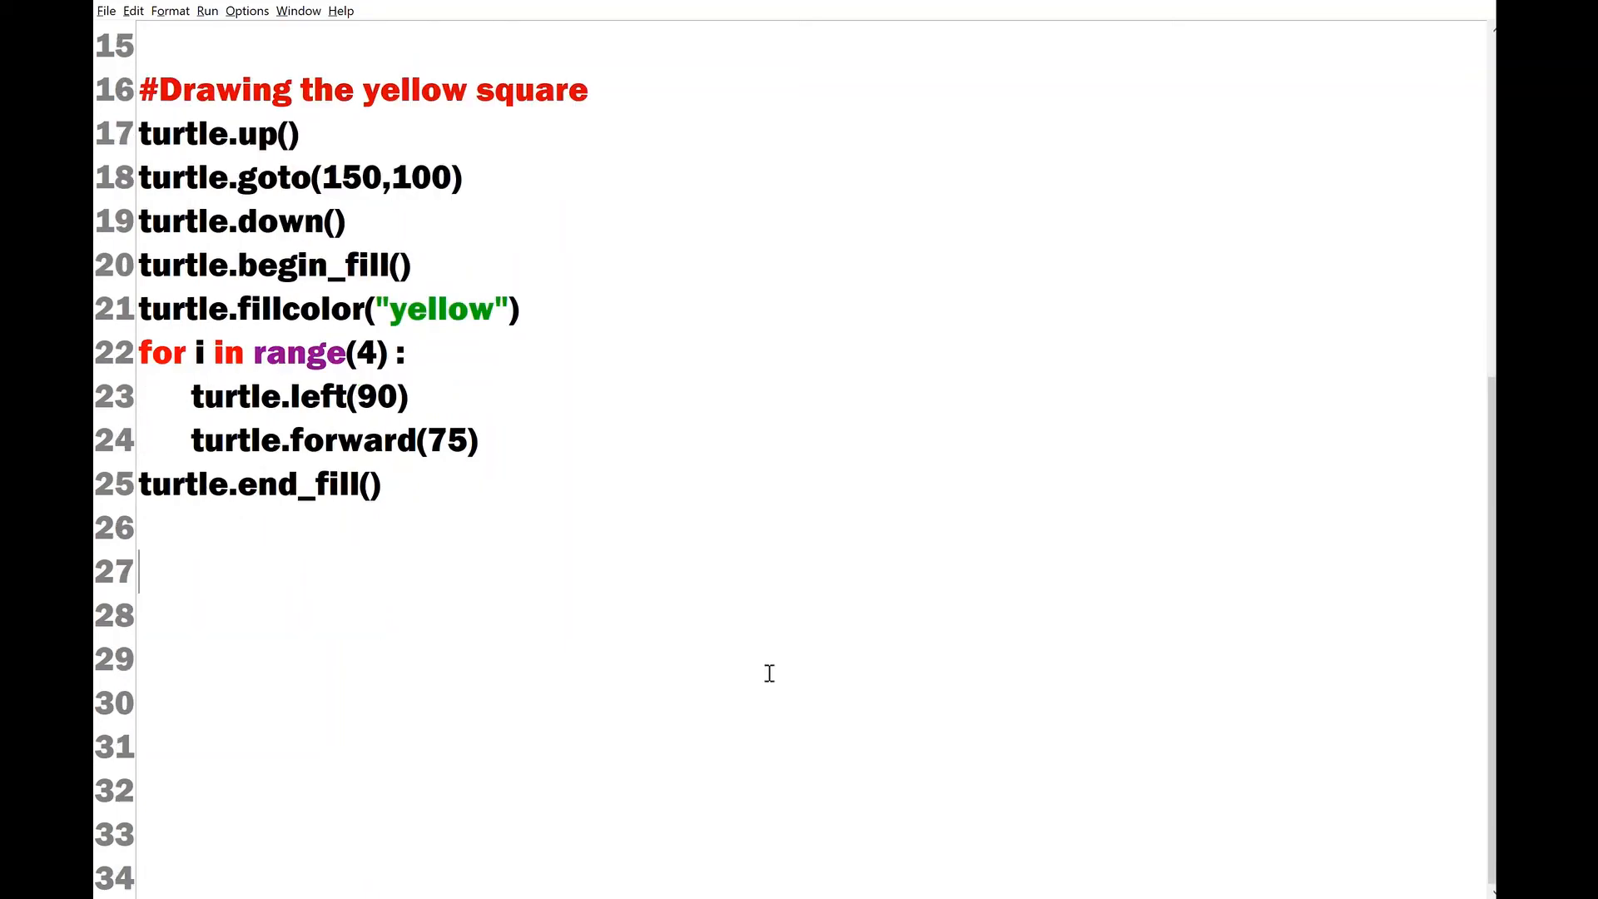
- Add the '#Drawing the black wheel1' comment and pen-down line, and copy the fill lines
type("#Drawing the black wheel1")
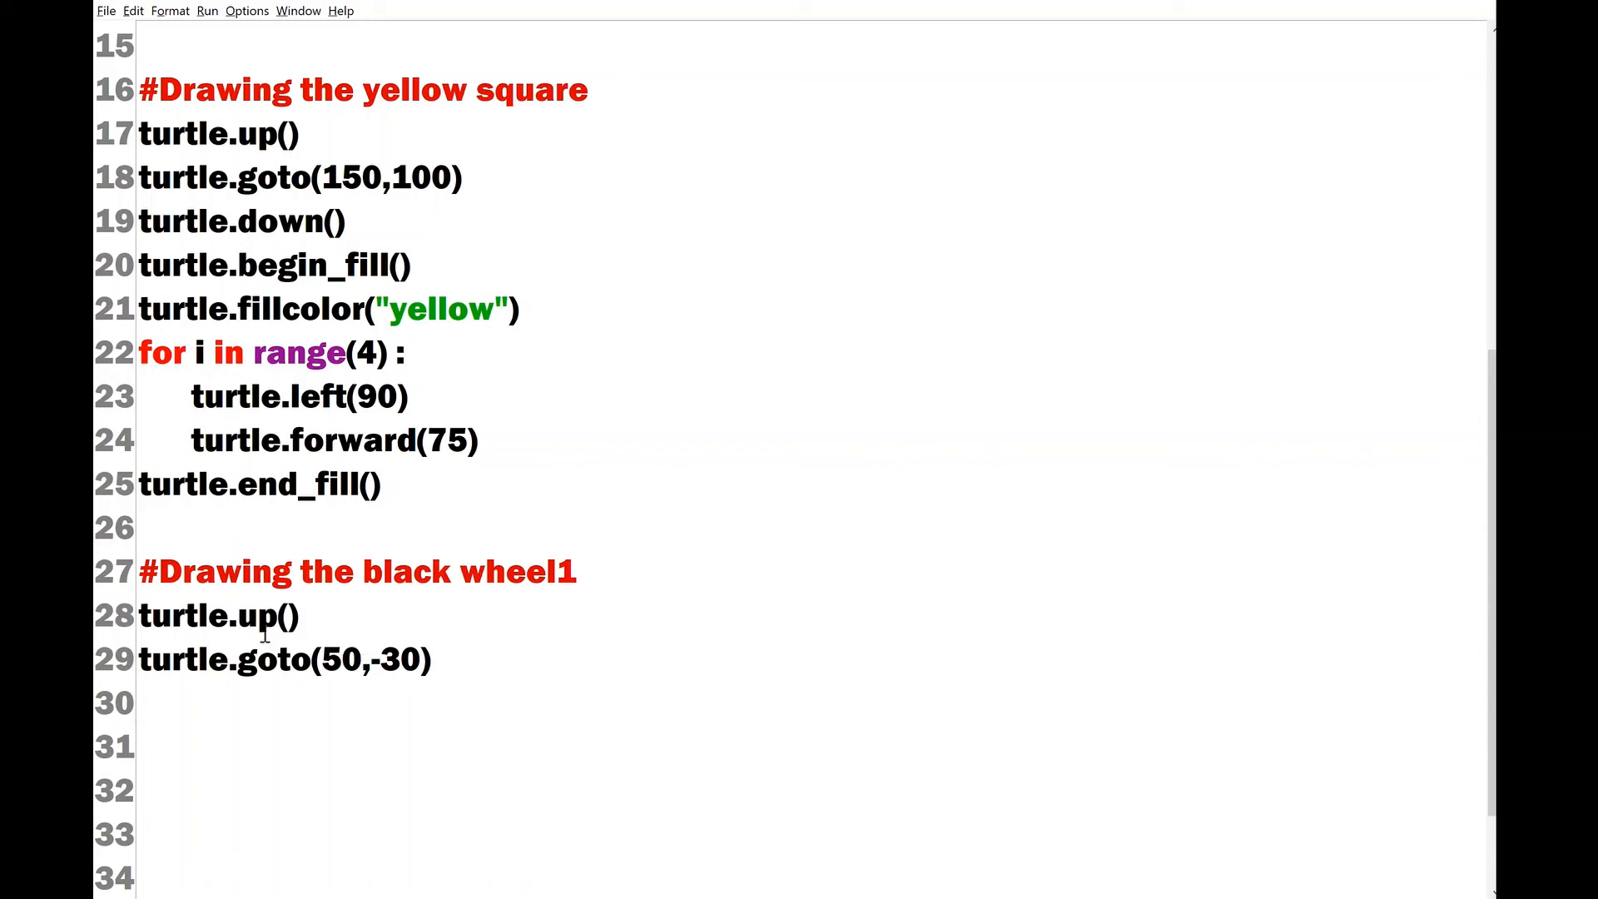
type("tu")
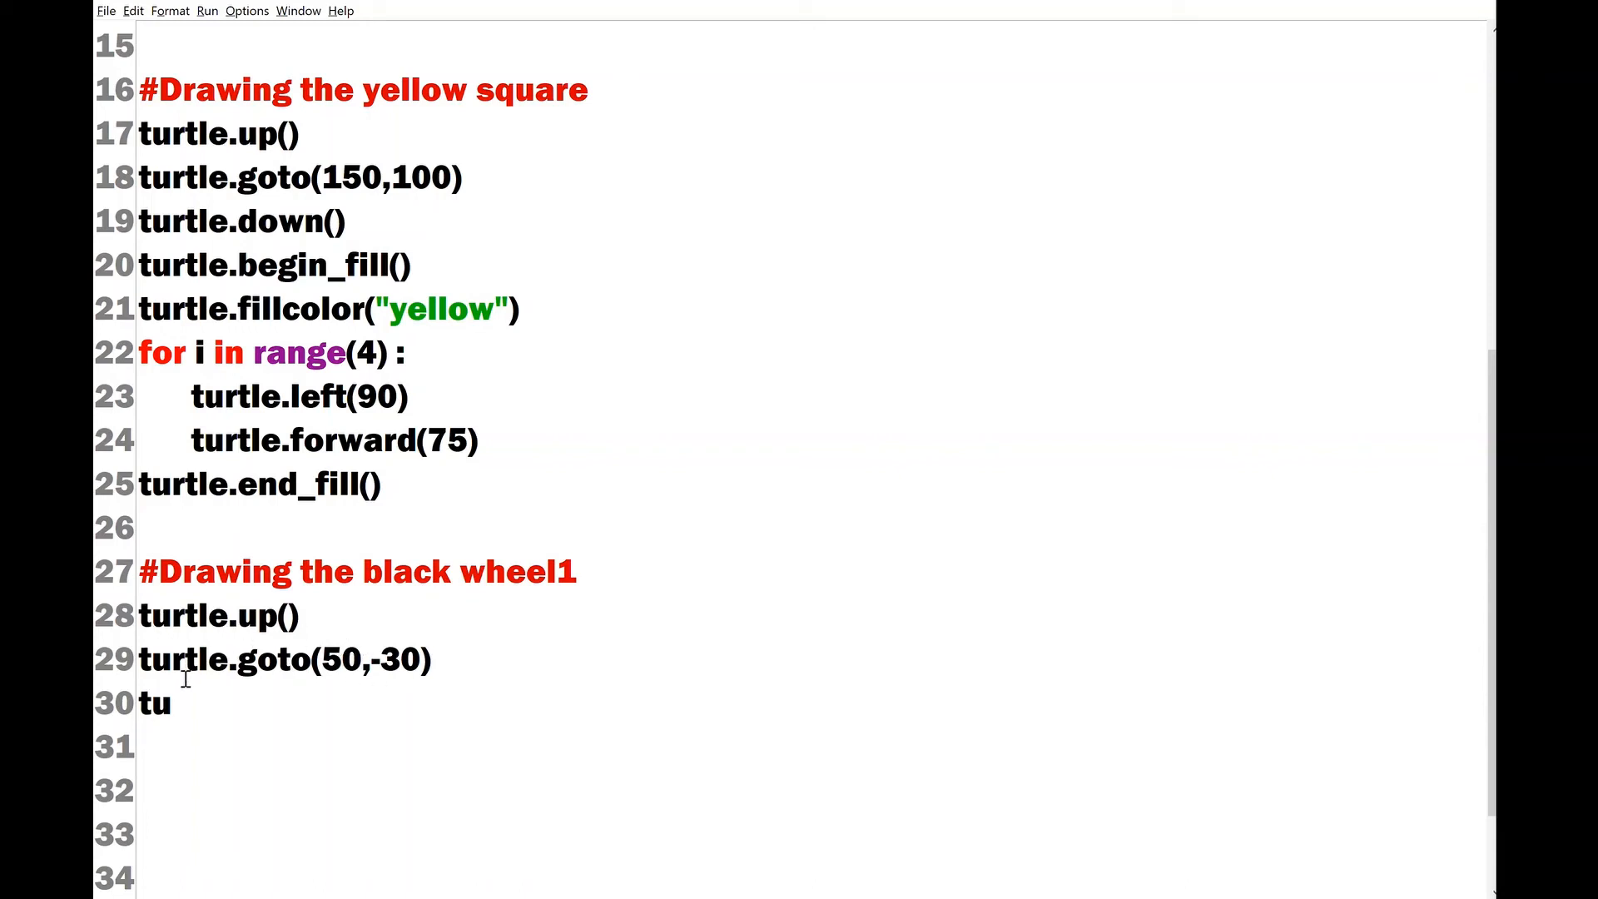
type("rtle")
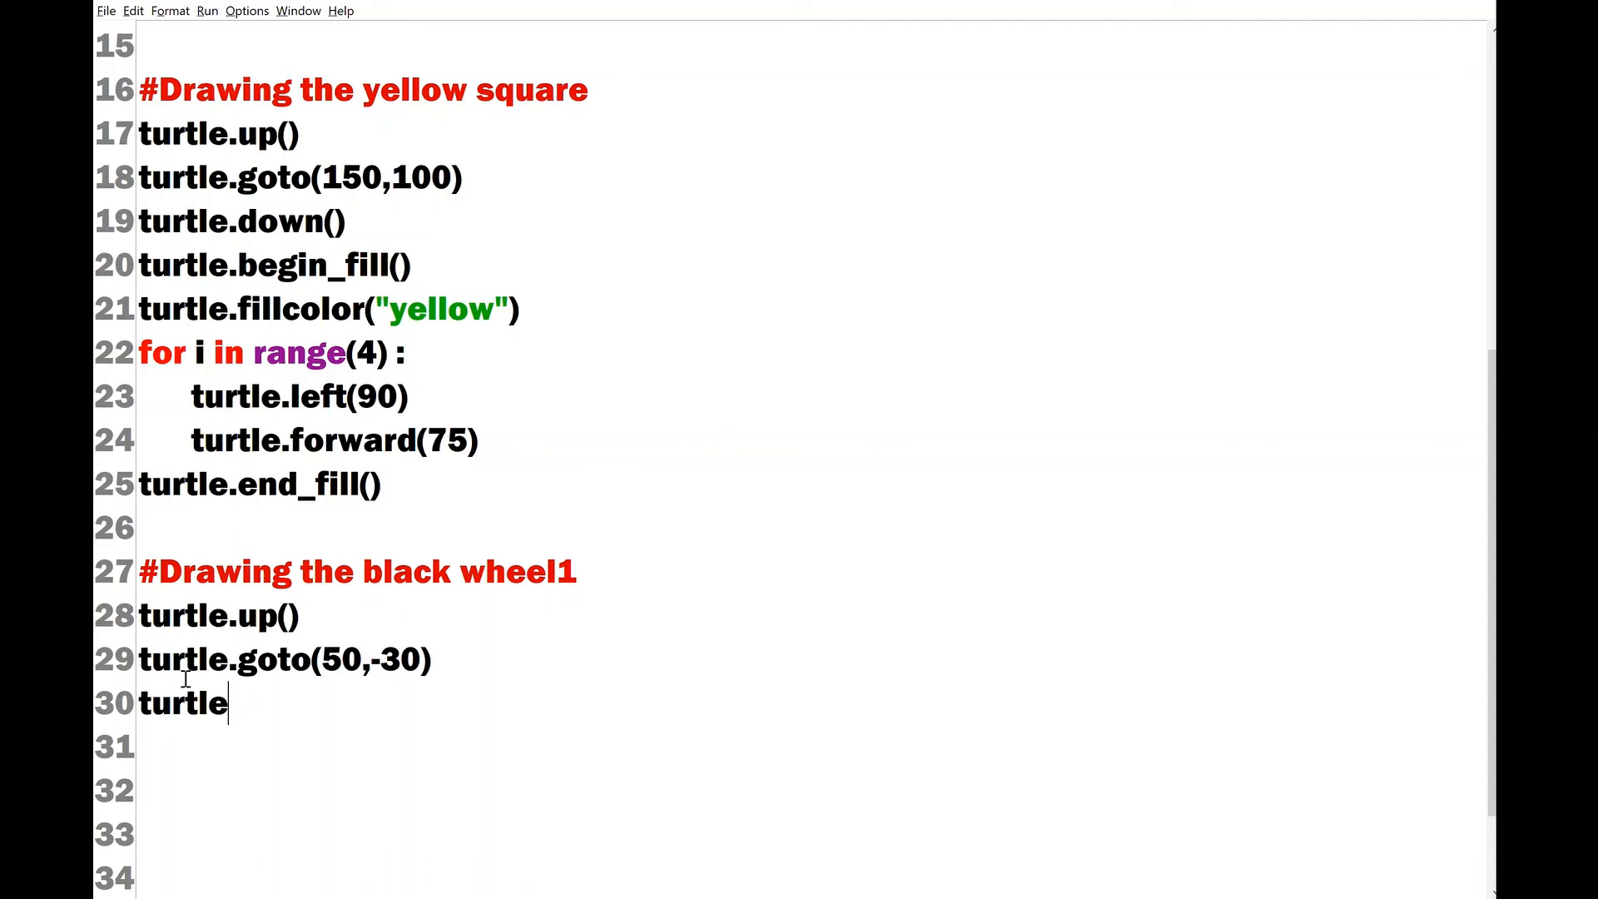
type(".down()")
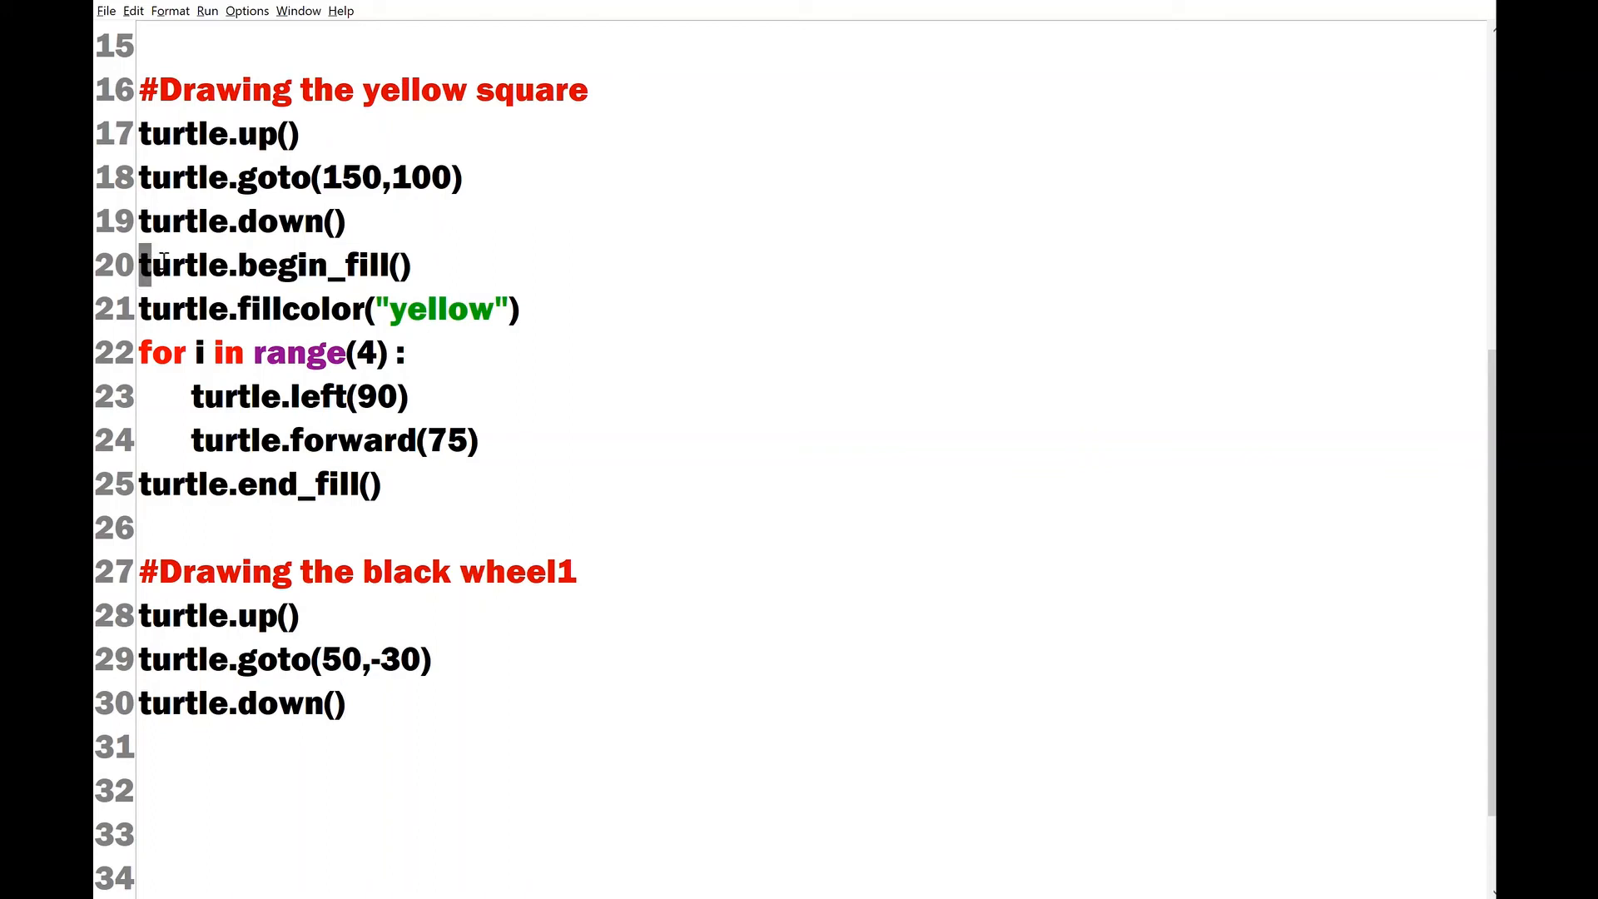
left_click_drag(143, 265, 519, 309)
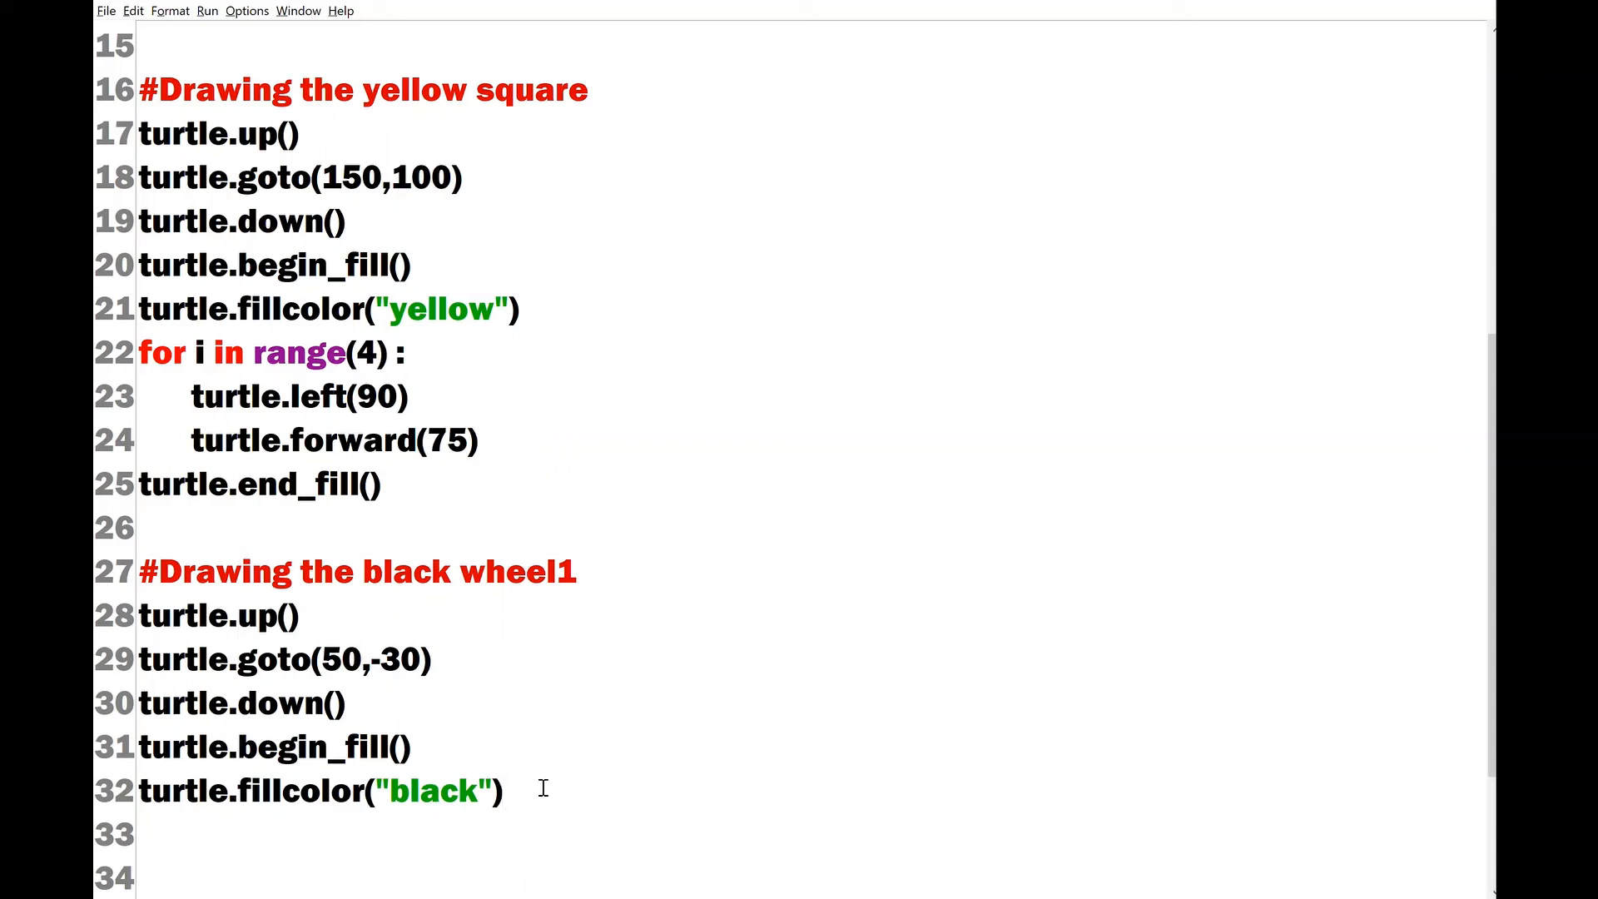
- Draw the wheel with turtle.circle(25) and close it with turtle.end_fill()
type("turtle")
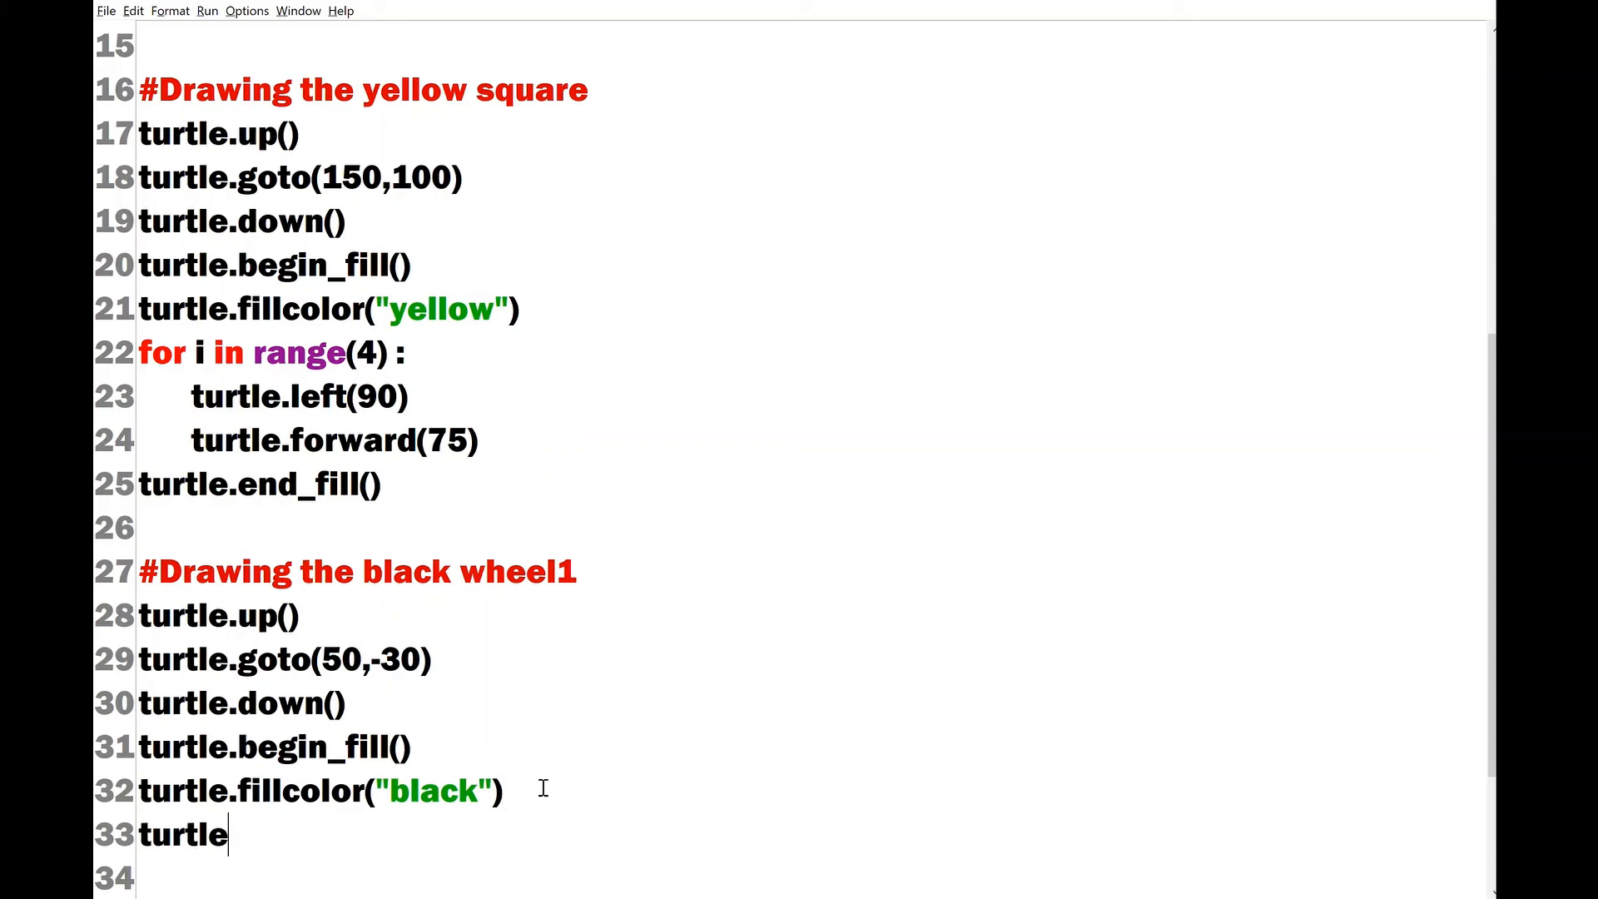
type(".circ")
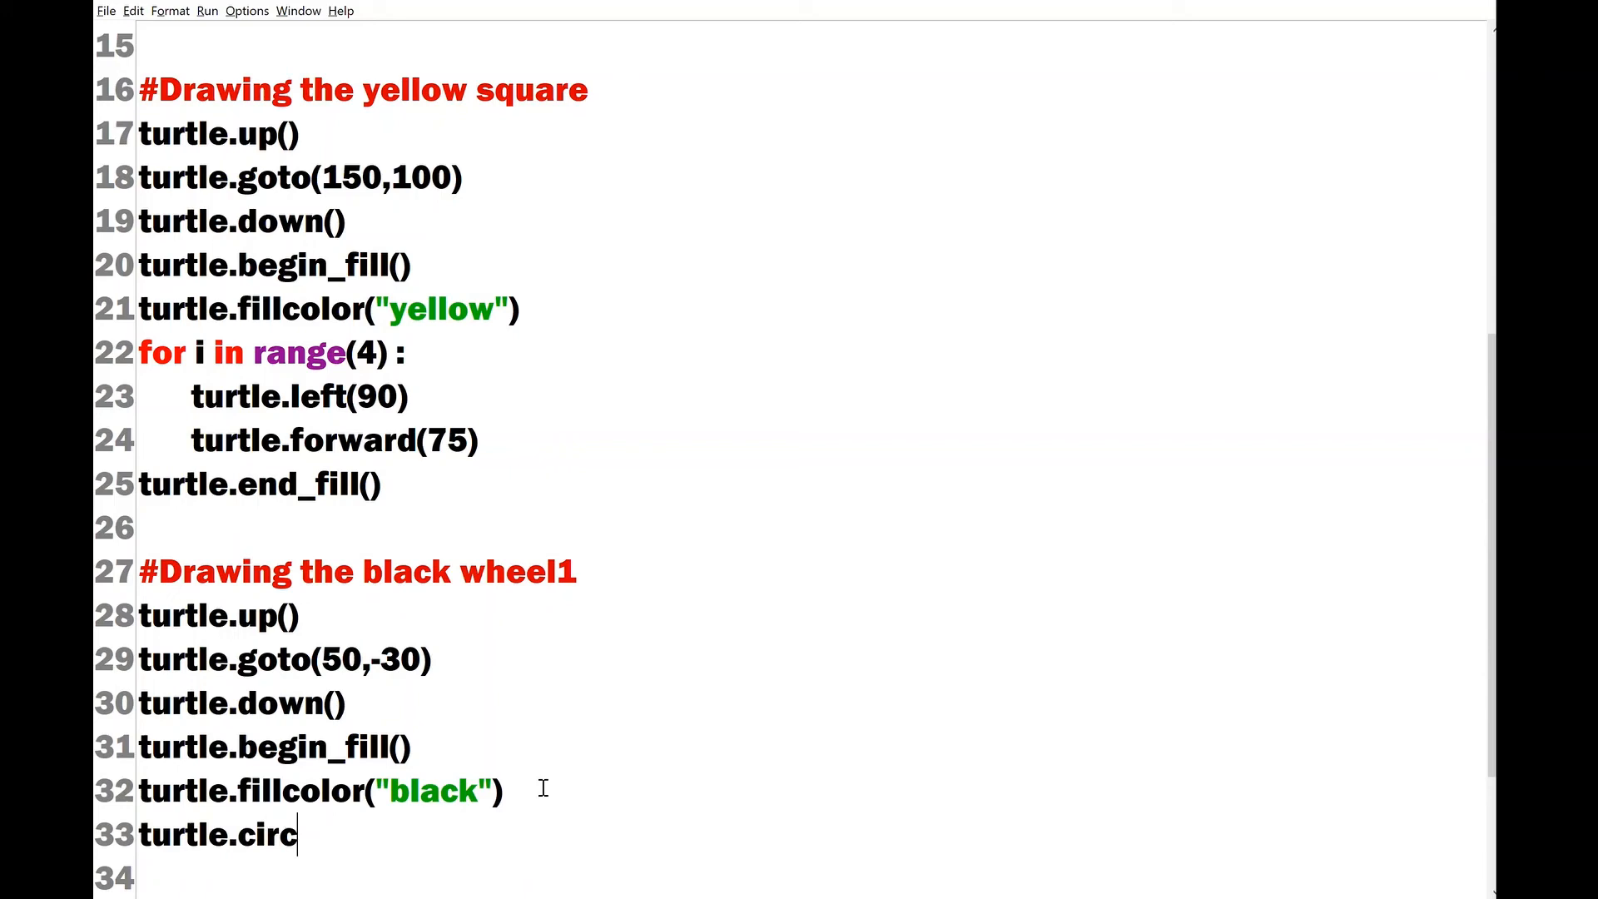
type("le()")
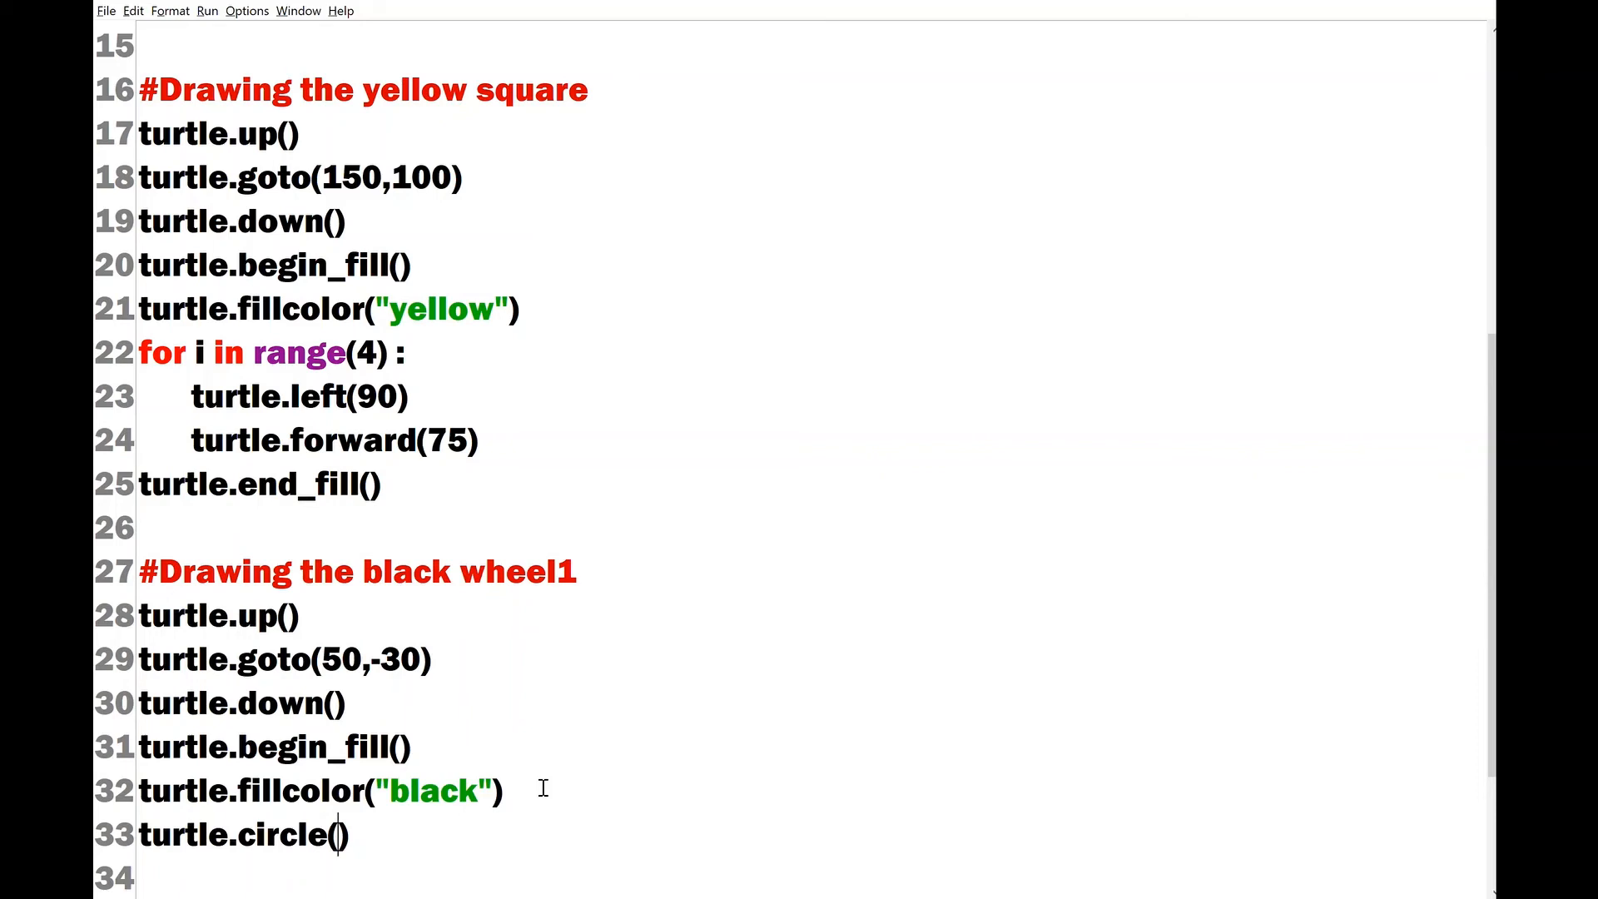
type("25")
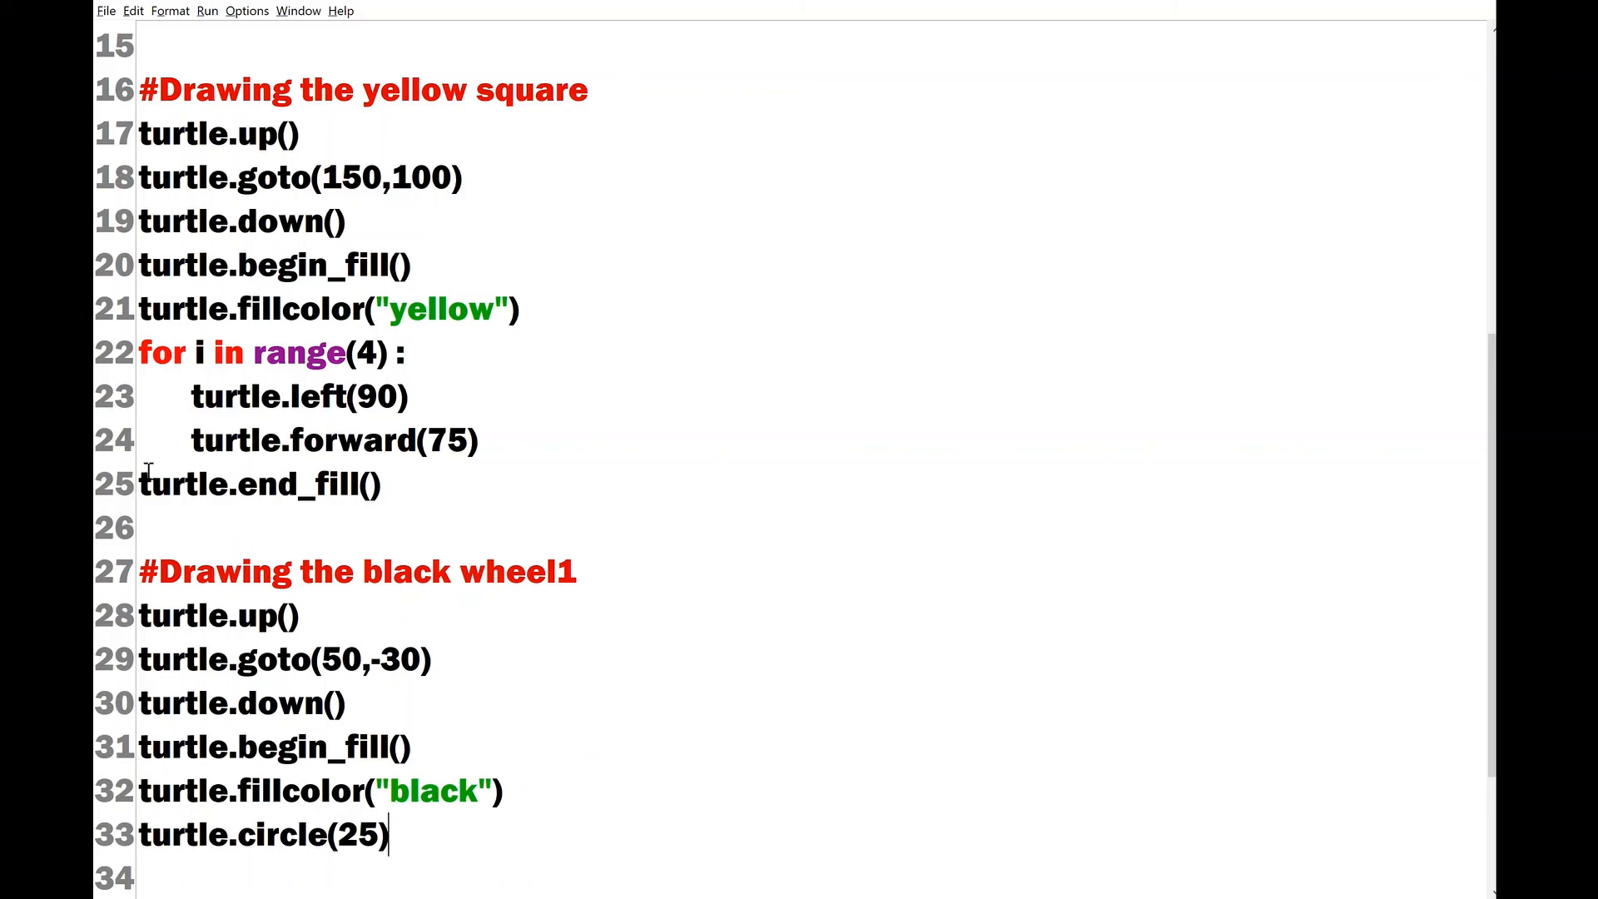
type("turtle.end_fill()")
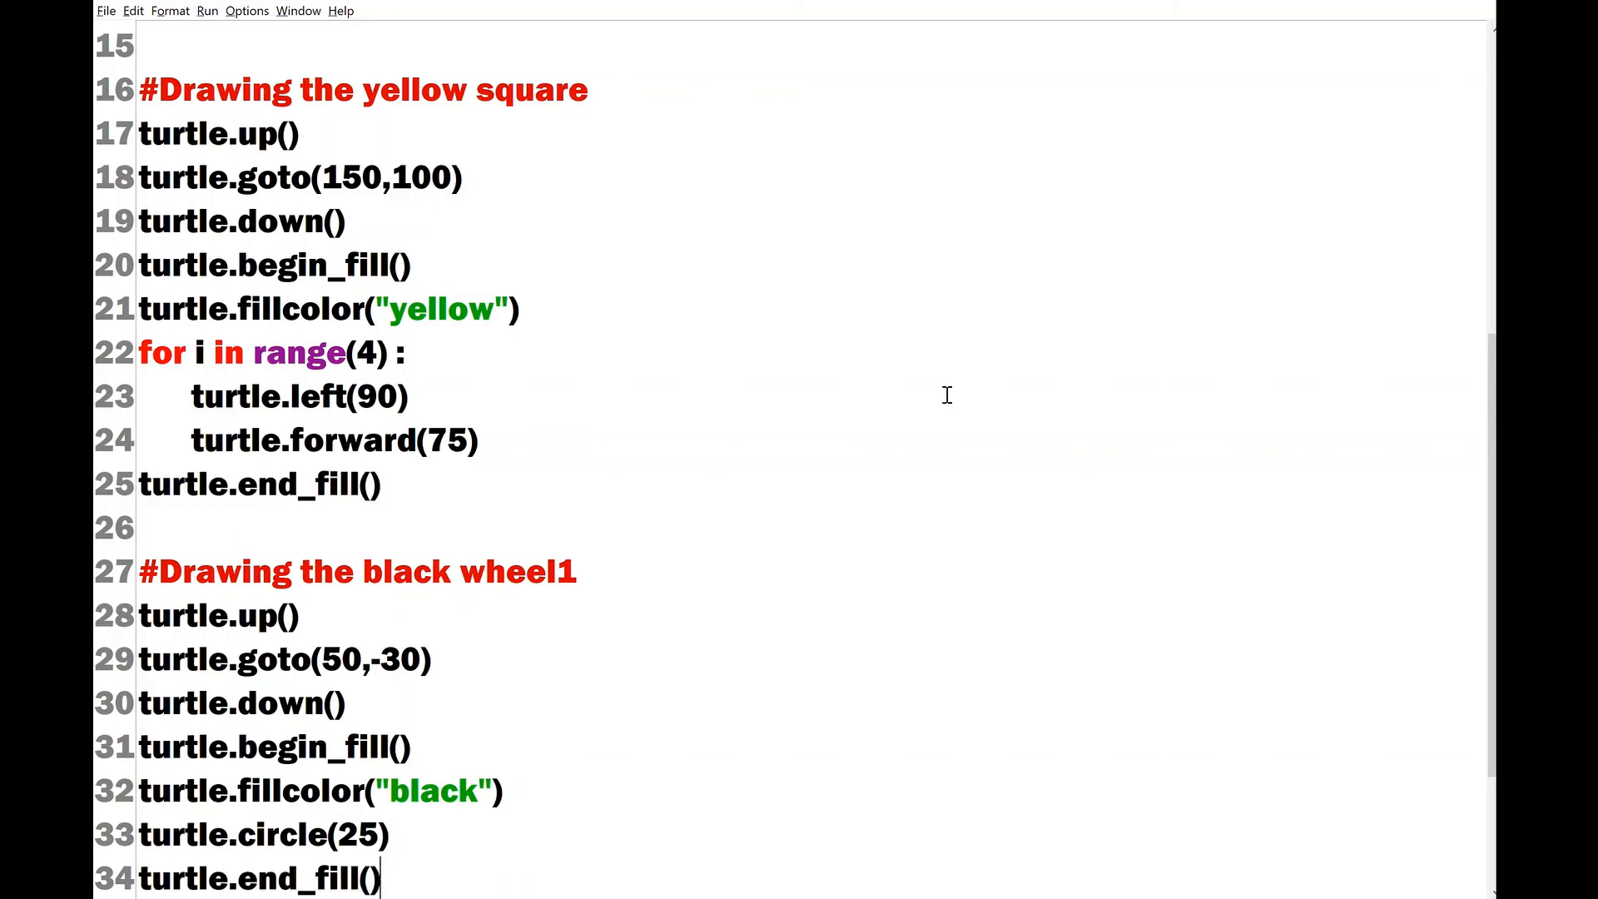
scroll("down", 3)
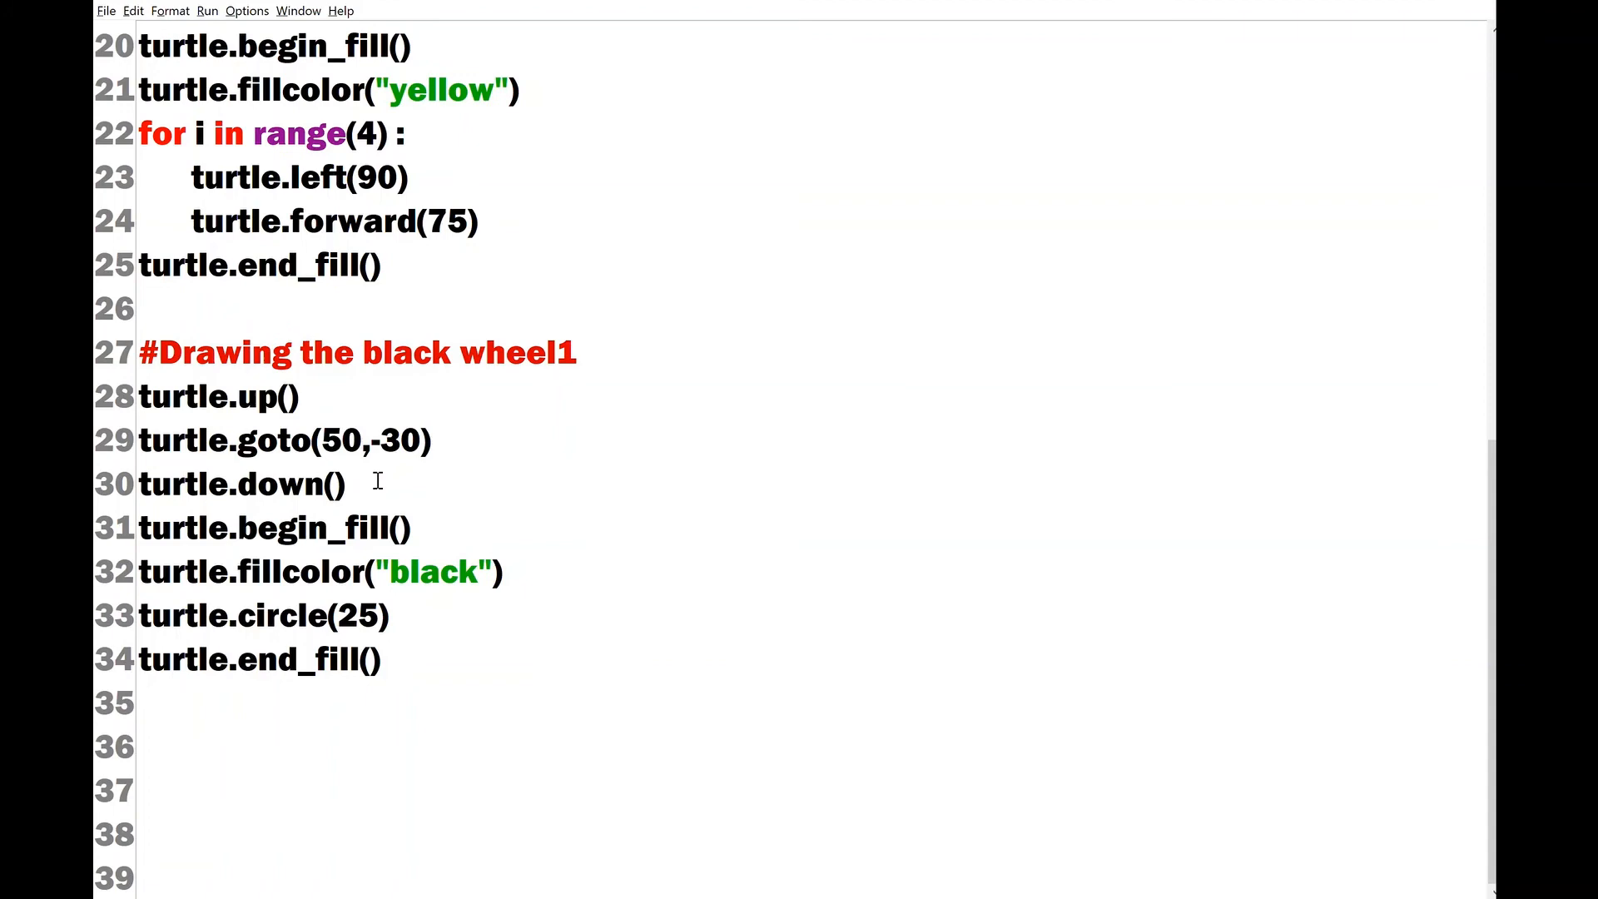
- Paste a second wheel block below and change its goto position to (150,-30)
left_click(137, 746)
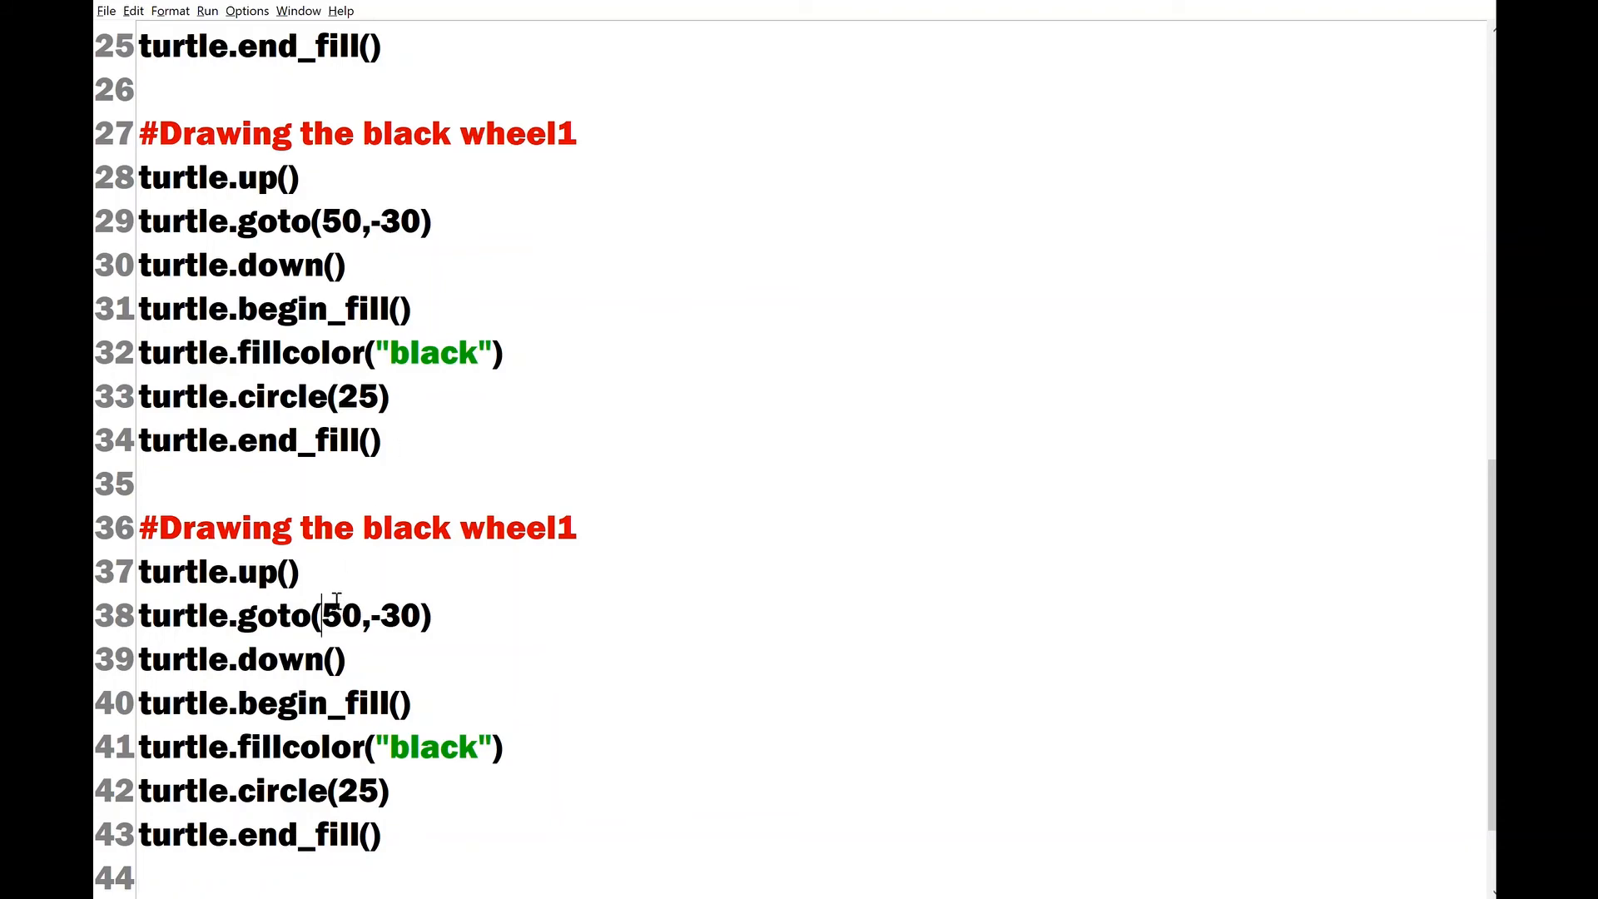
type("1")
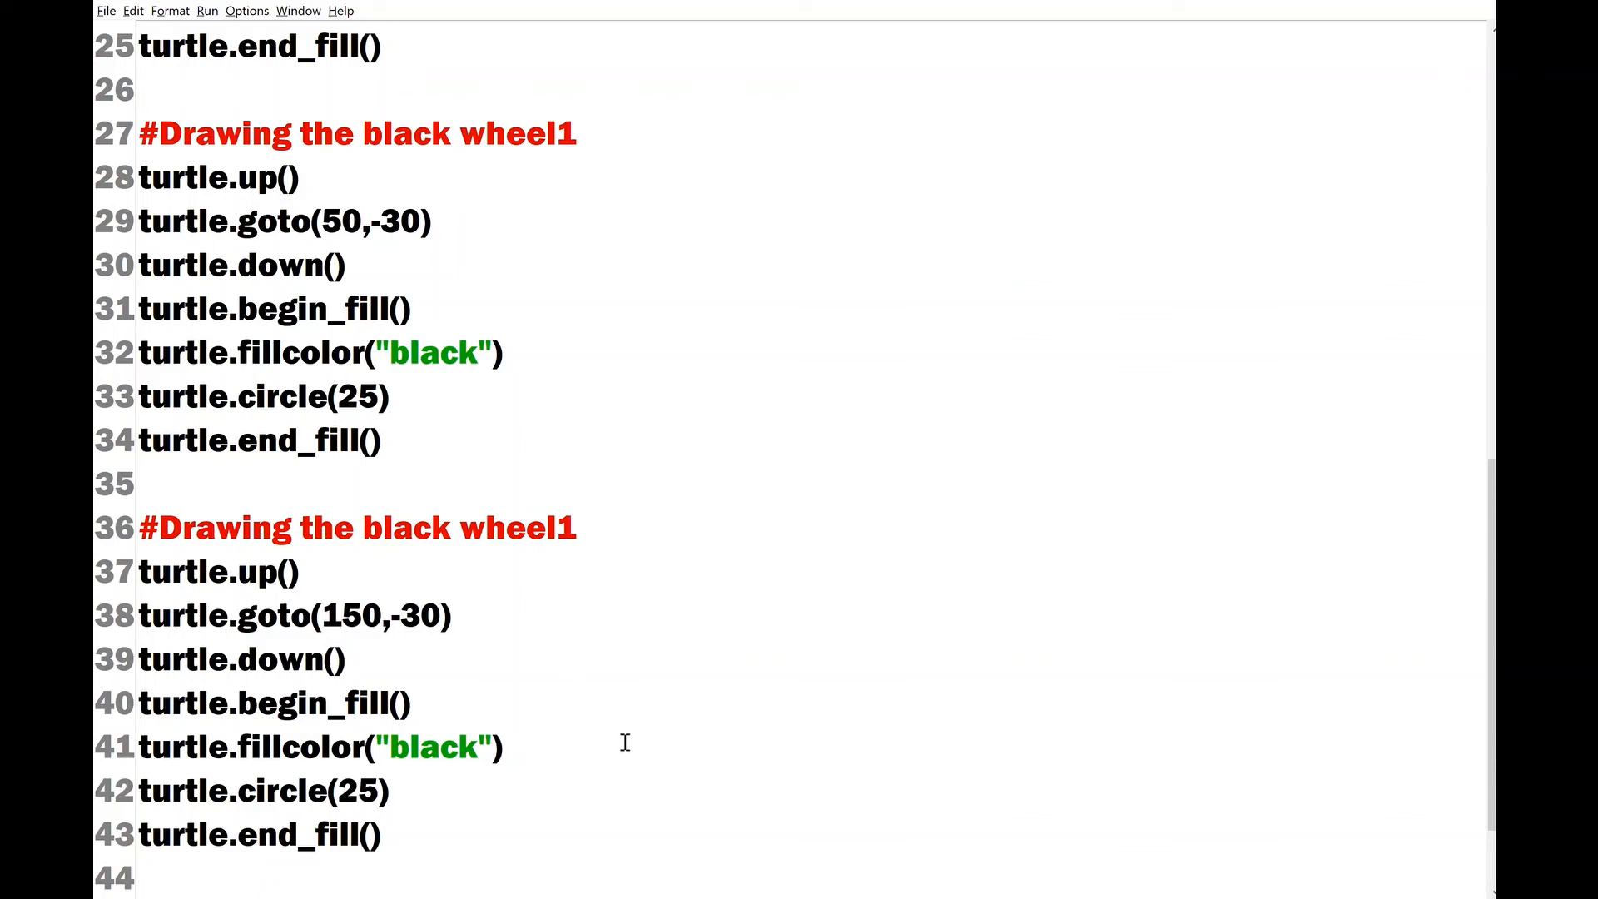
left_click(383, 834)
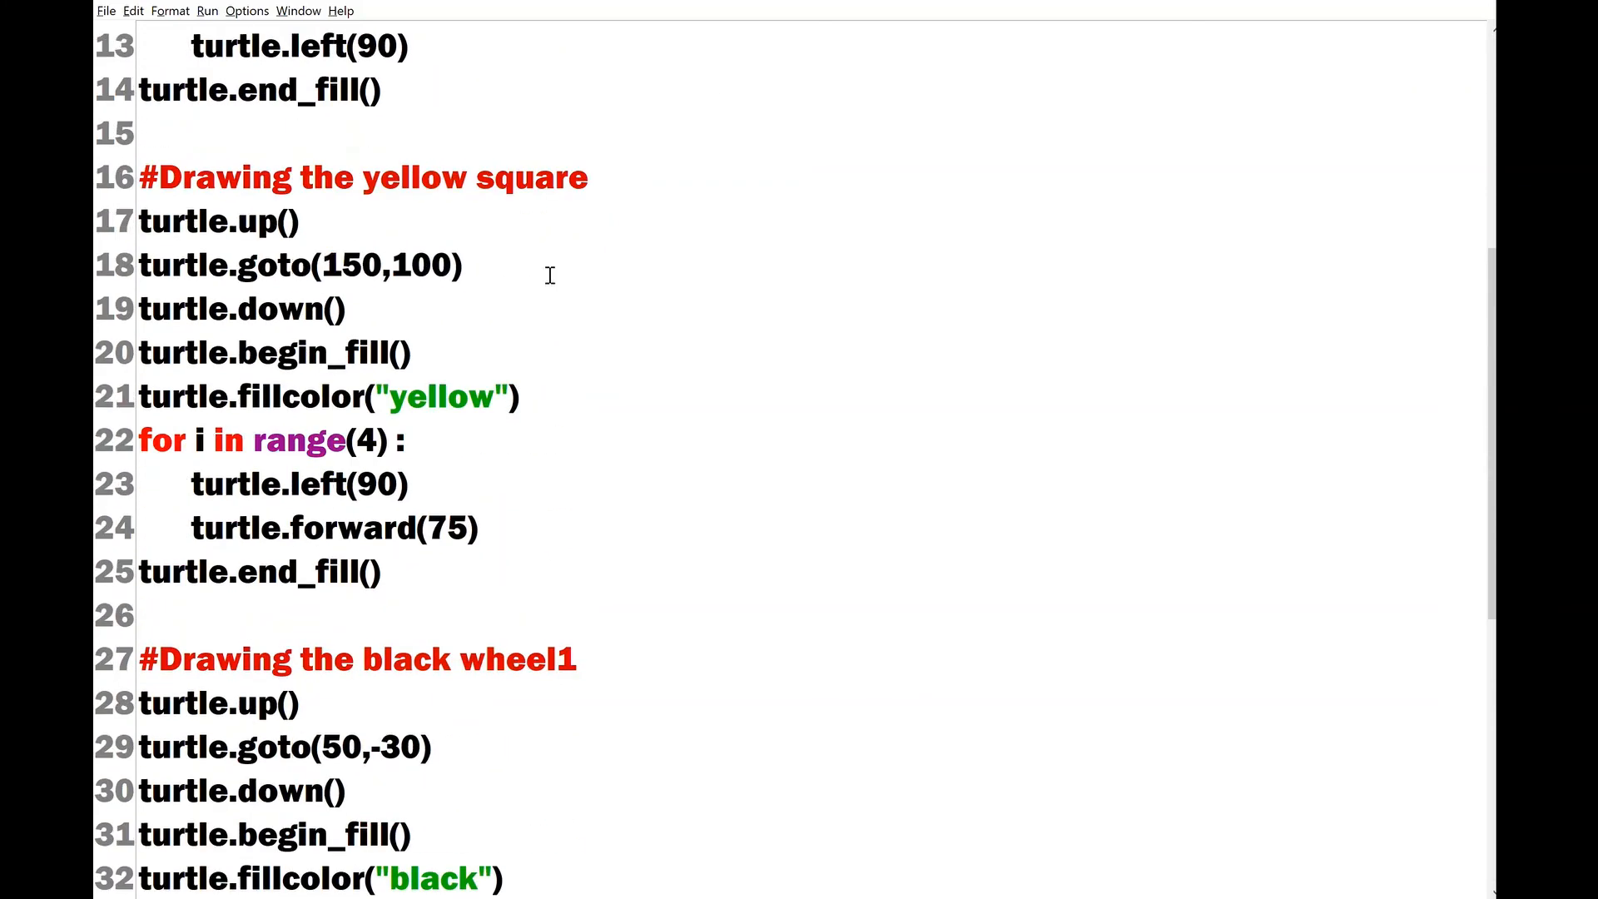
mouse_move(727, 455)
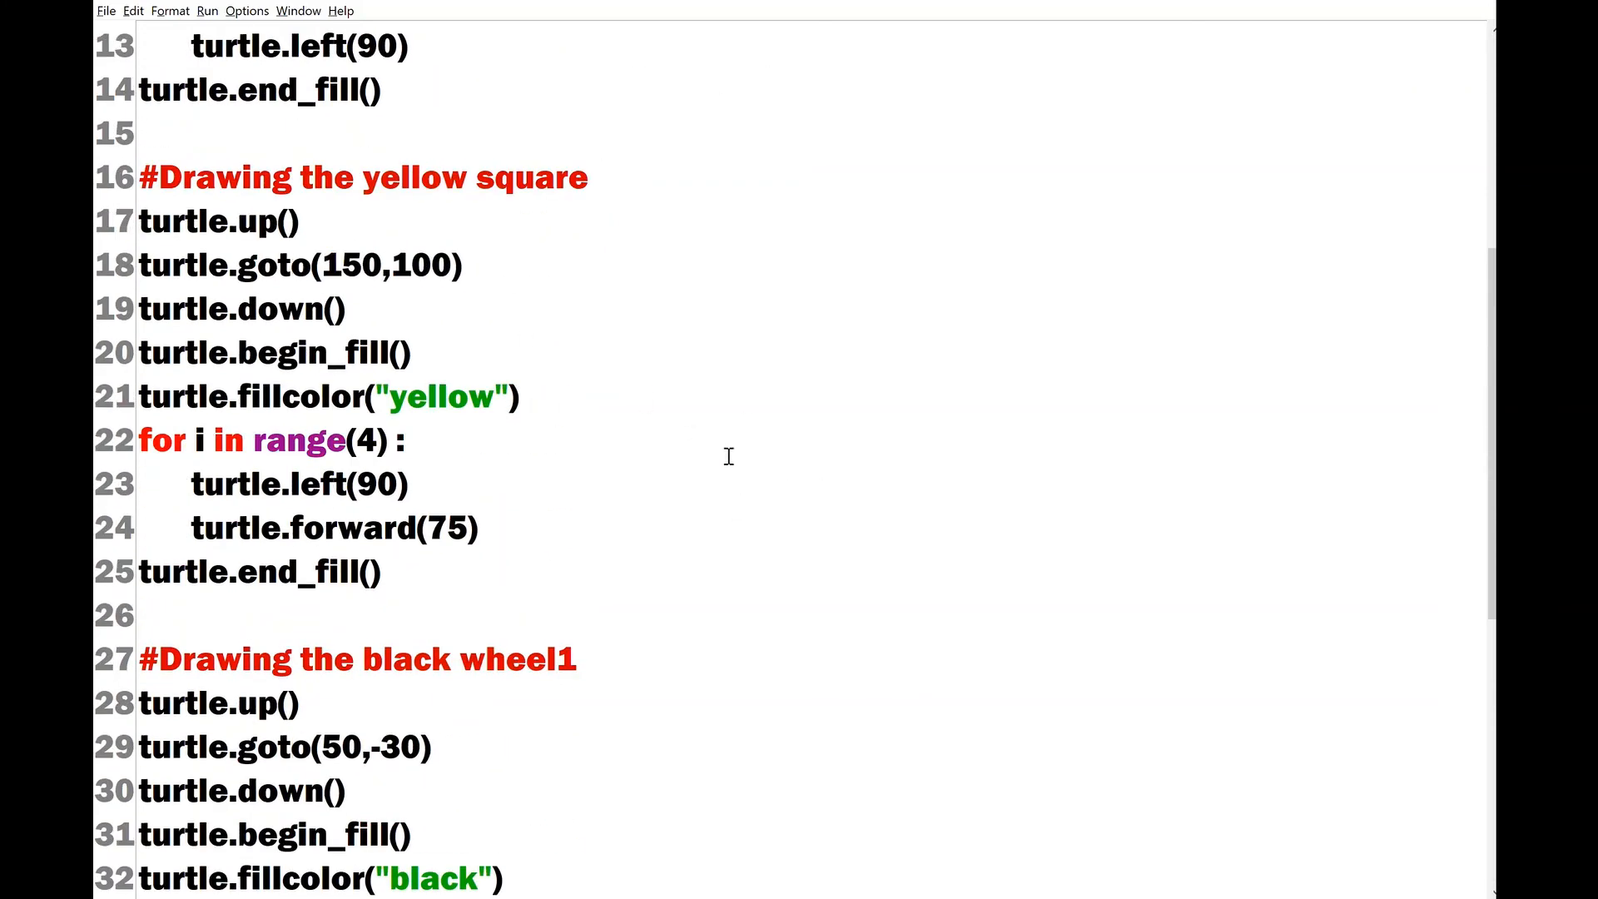
scroll("down", 3)
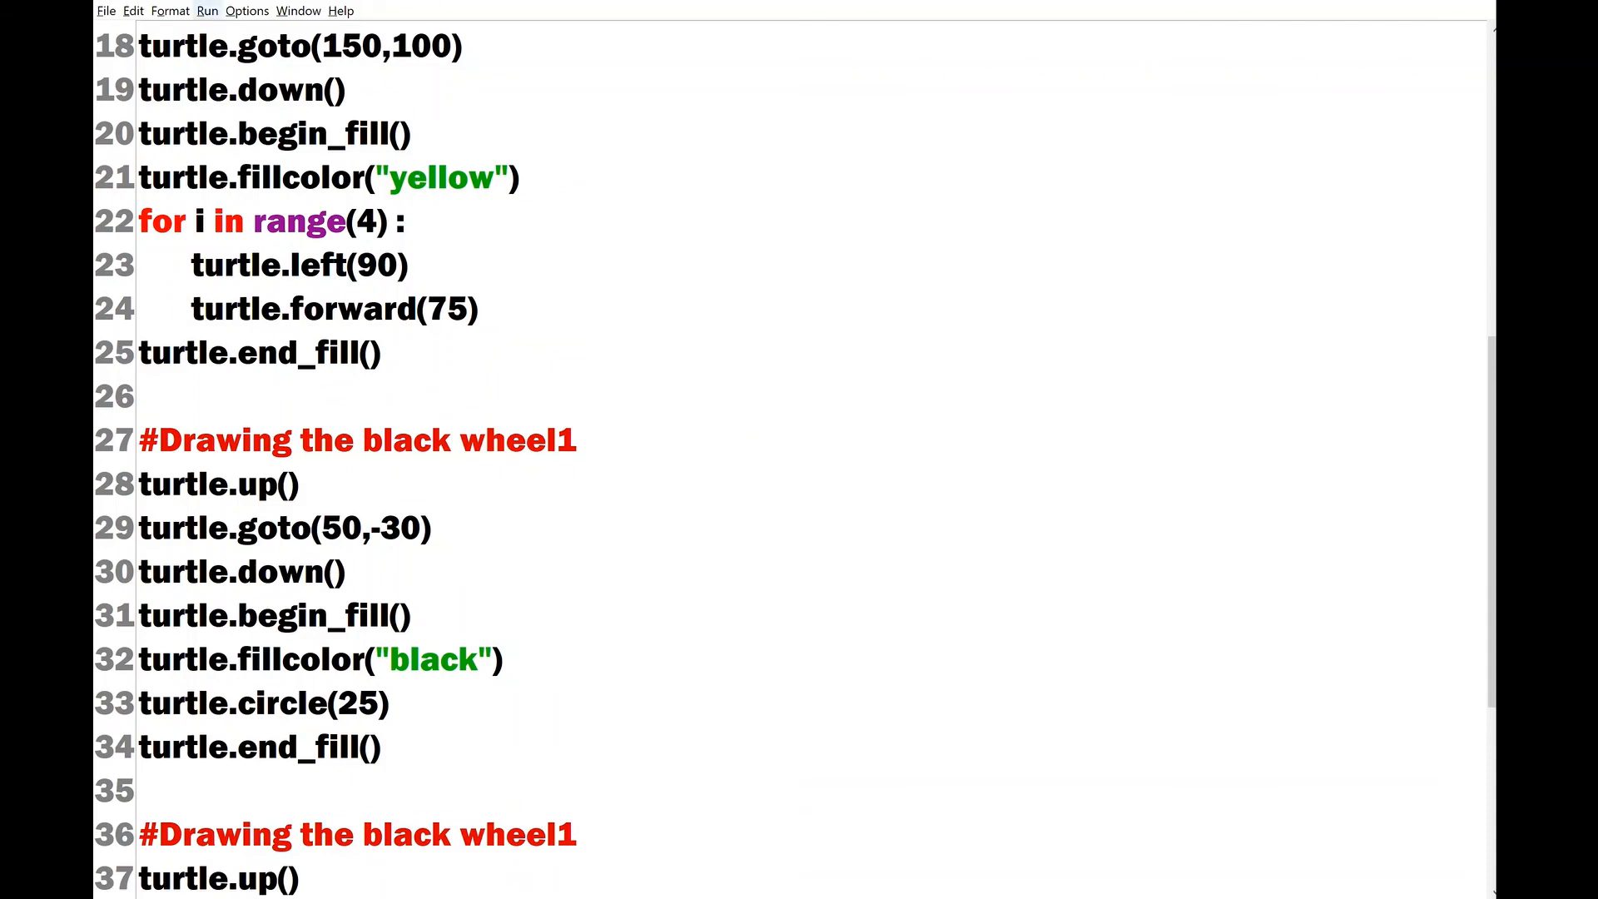
mouse_move(647, 342)
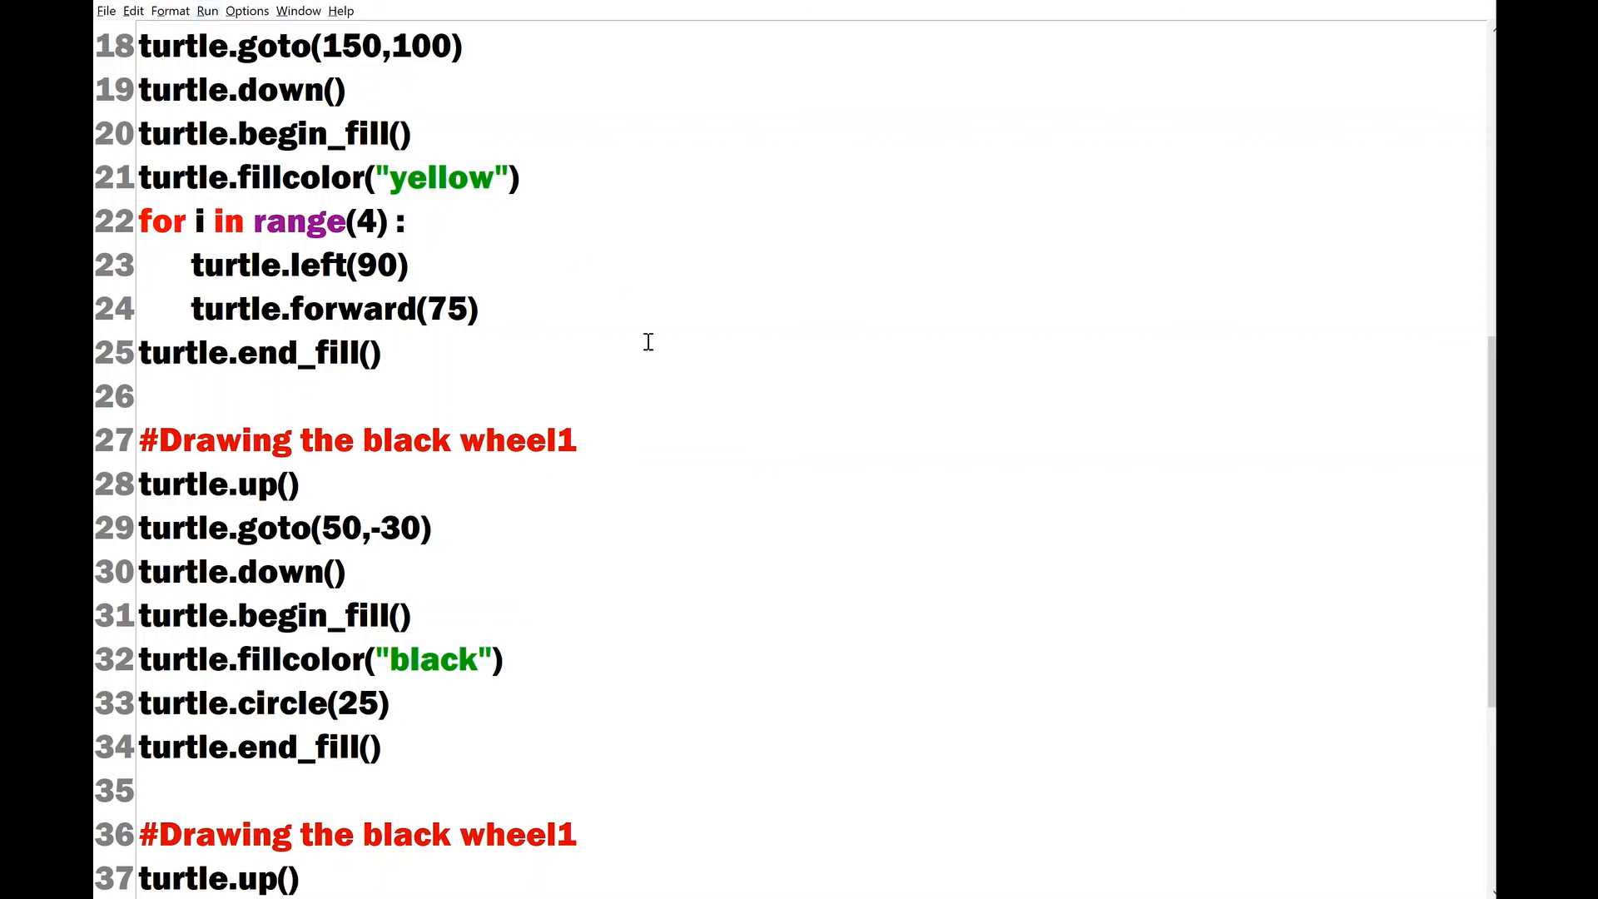